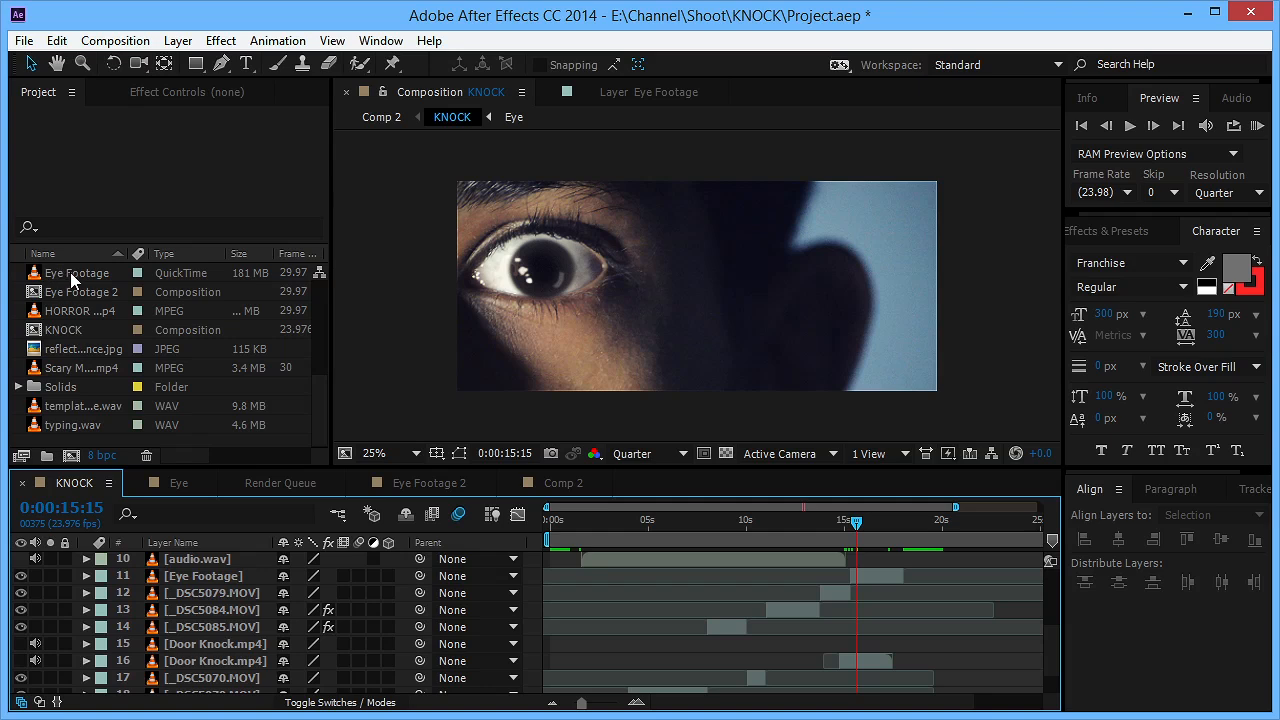
Create a new composition, Eye Footage 3, from the Eye Footage clip.
{"action": "left_click", "coordinate": [76, 272]}
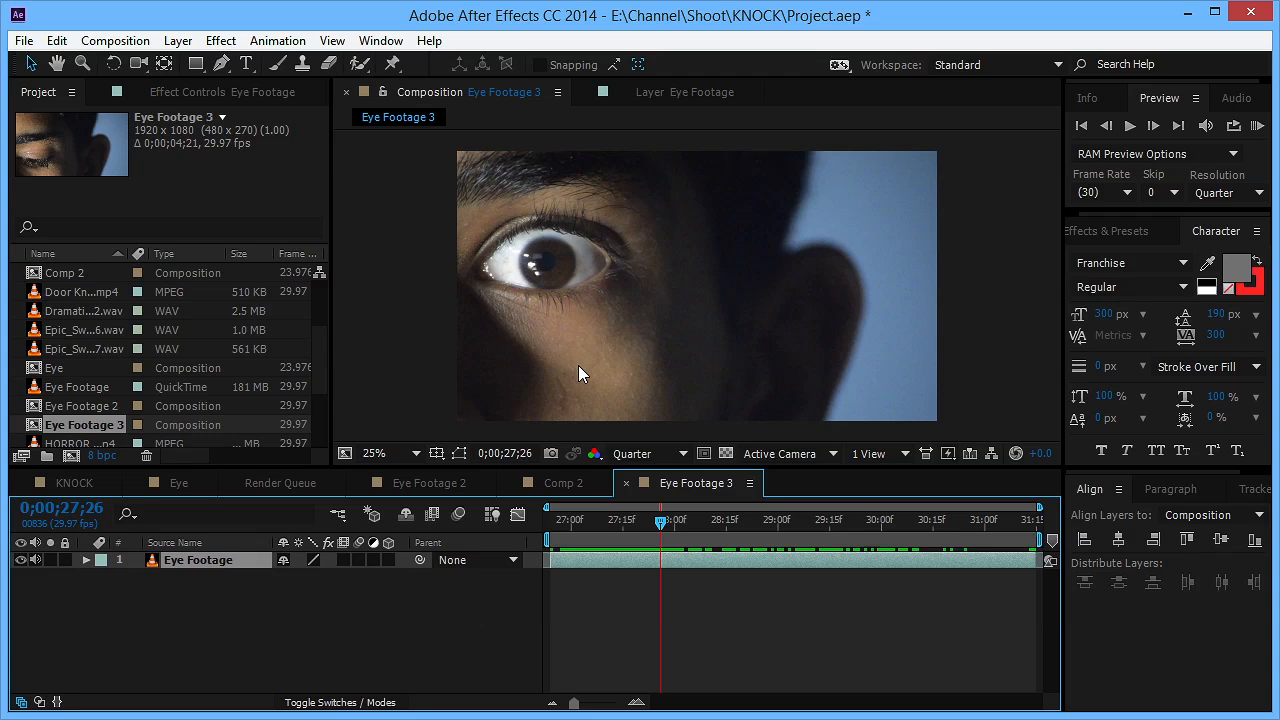
{"action": "mouse_move", "coordinate": [618, 520]}
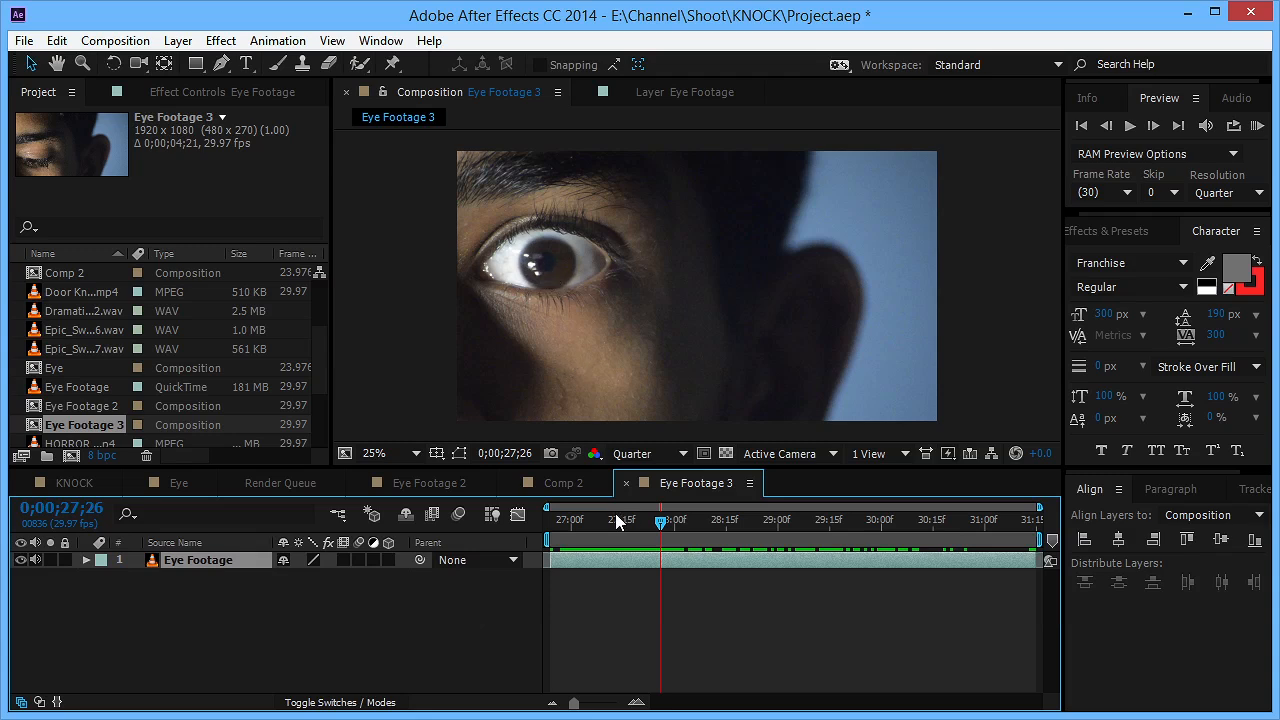
{"action": "mouse_move", "coordinate": [572, 532]}
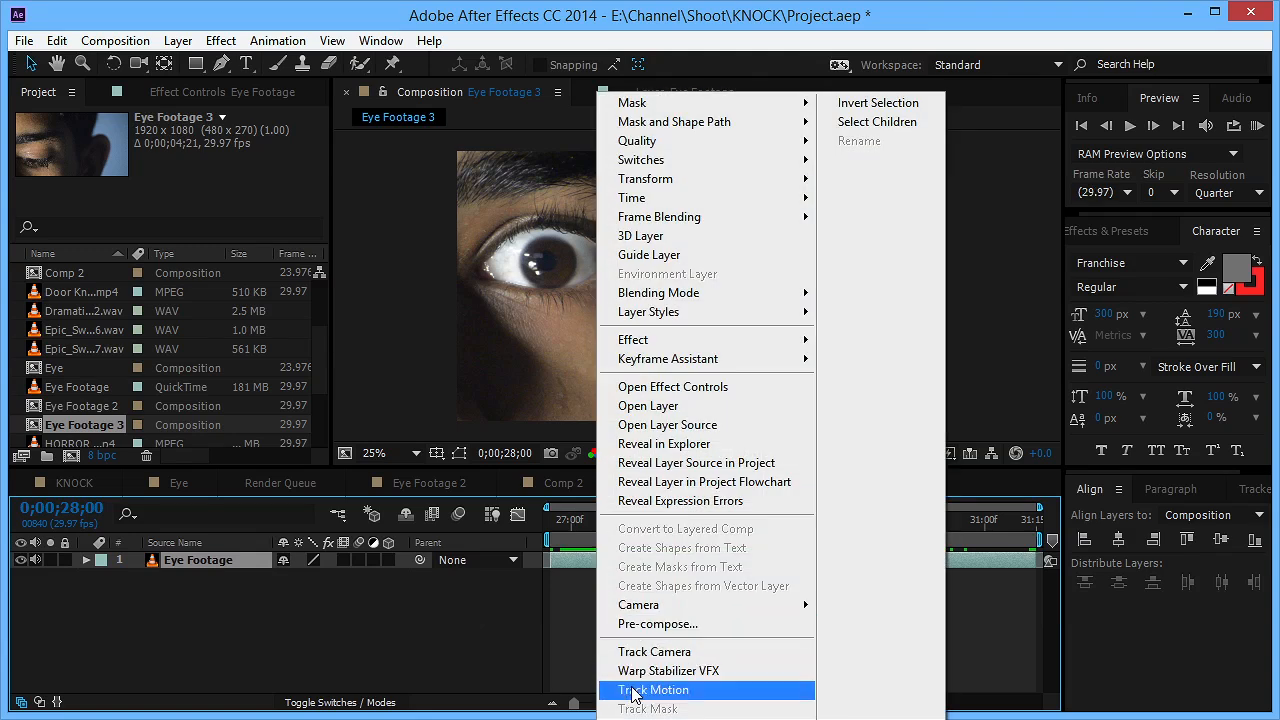
Set up Track Motion on Eye Footage with Track Point 1 placed over the pupil.
{"action": "left_click", "coordinate": [656, 690]}
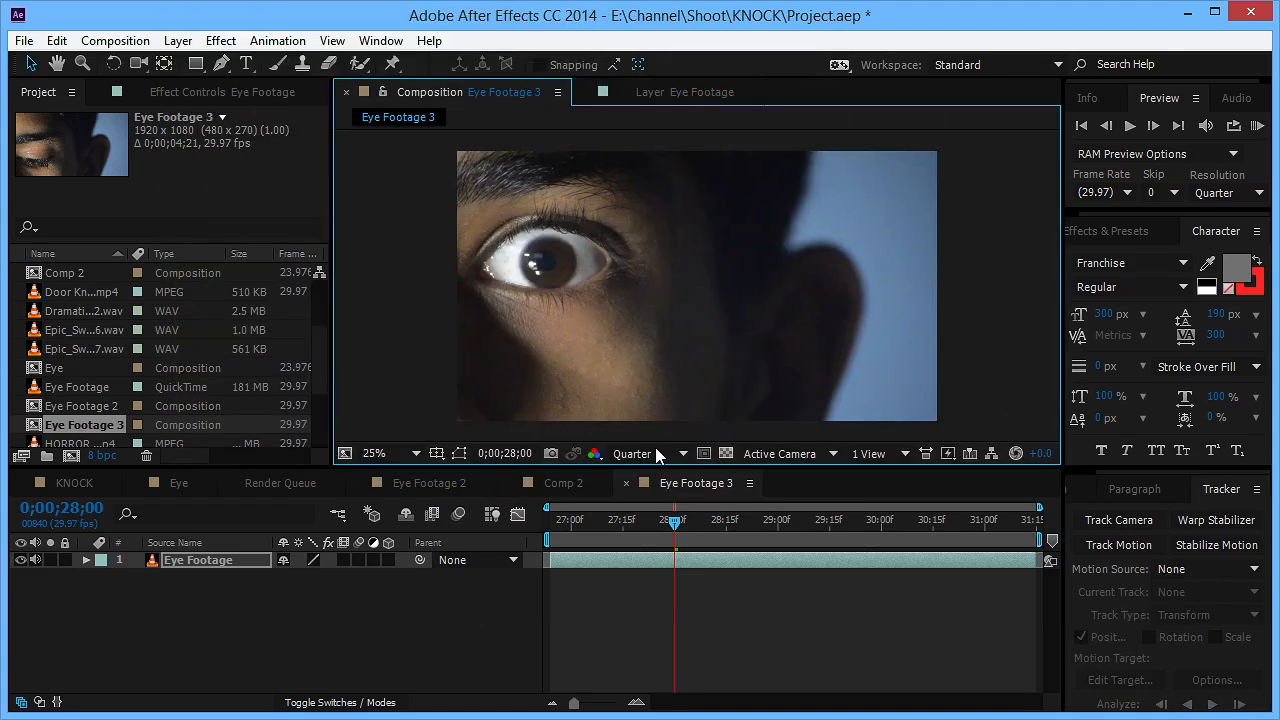
{"action": "left_click", "coordinate": [632, 452]}
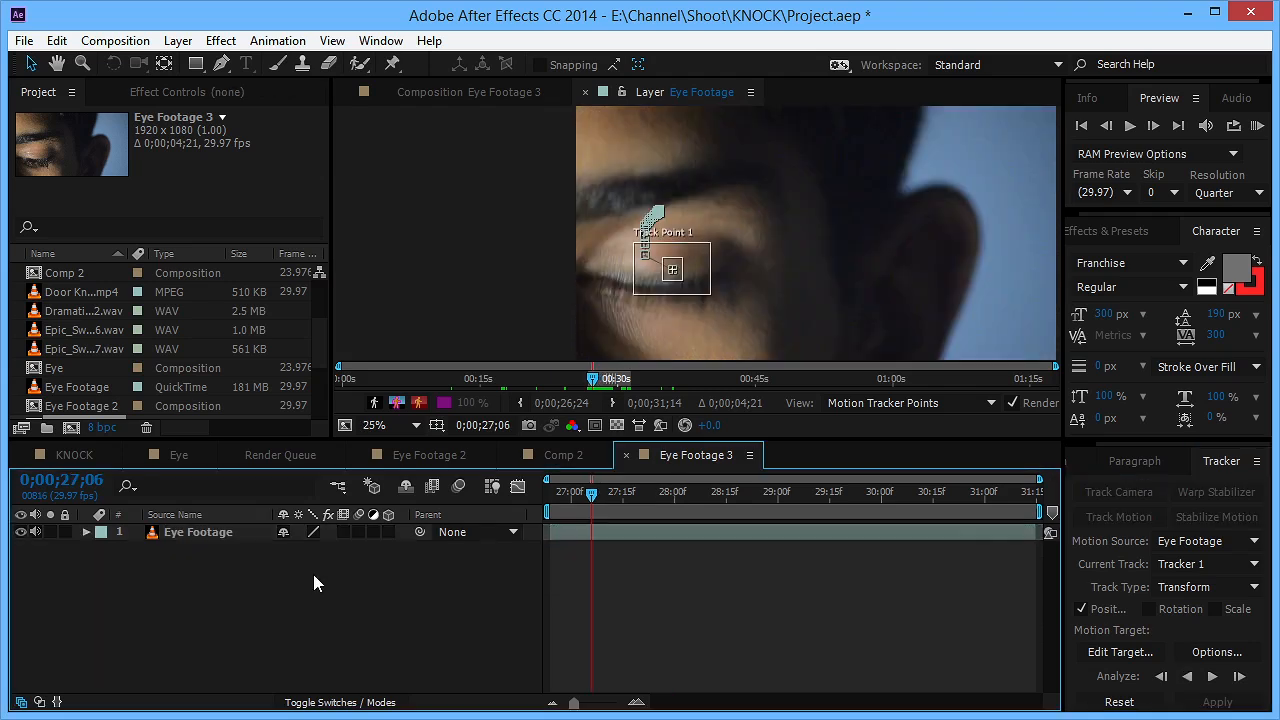
Add a new Null Object layer named Tracker above the footage.
{"action": "right_click", "coordinate": [316, 584]}
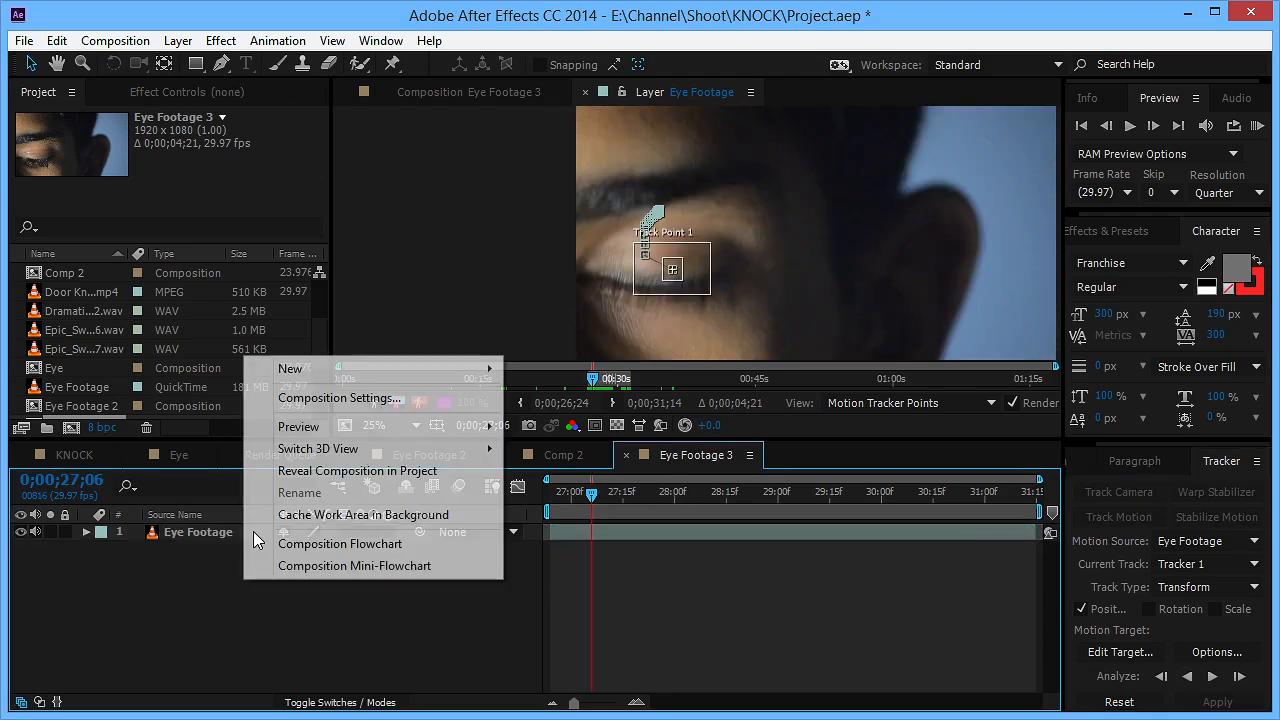
{"action": "left_click", "coordinate": [288, 368]}
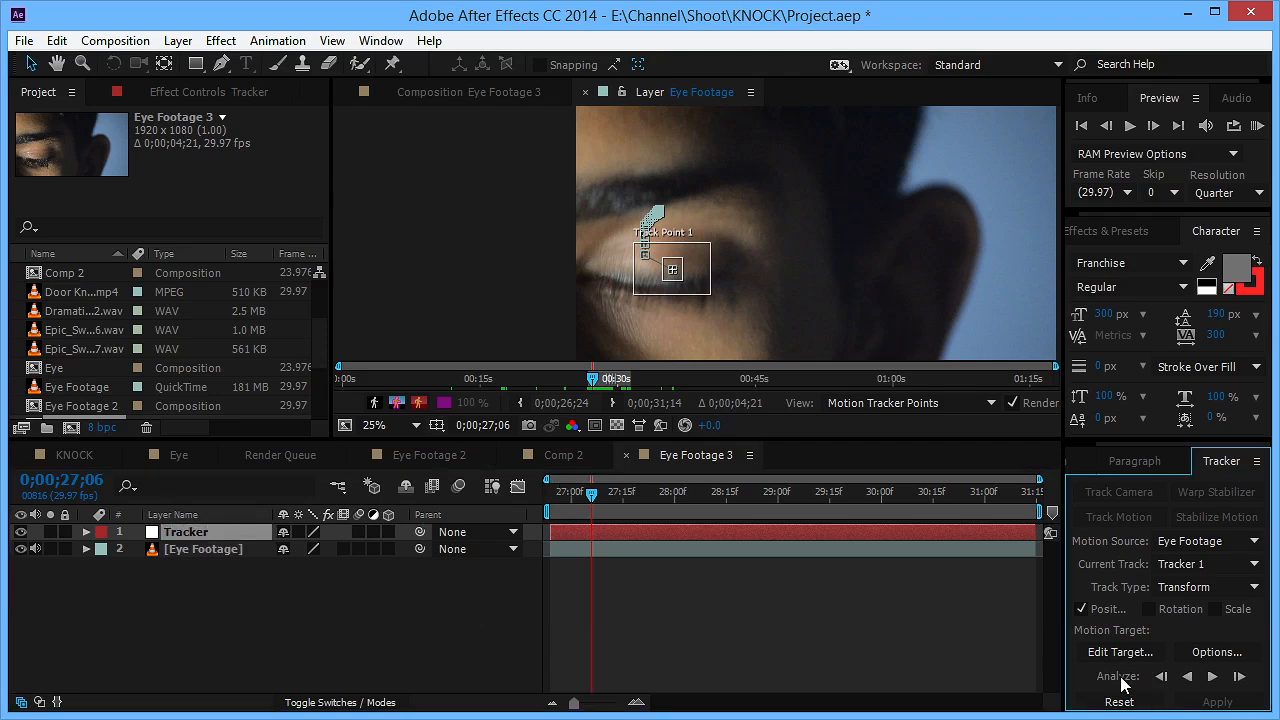
Target the Tracker layer and apply the tracked motion in X and Y.
{"action": "left_click", "coordinate": [1120, 652]}
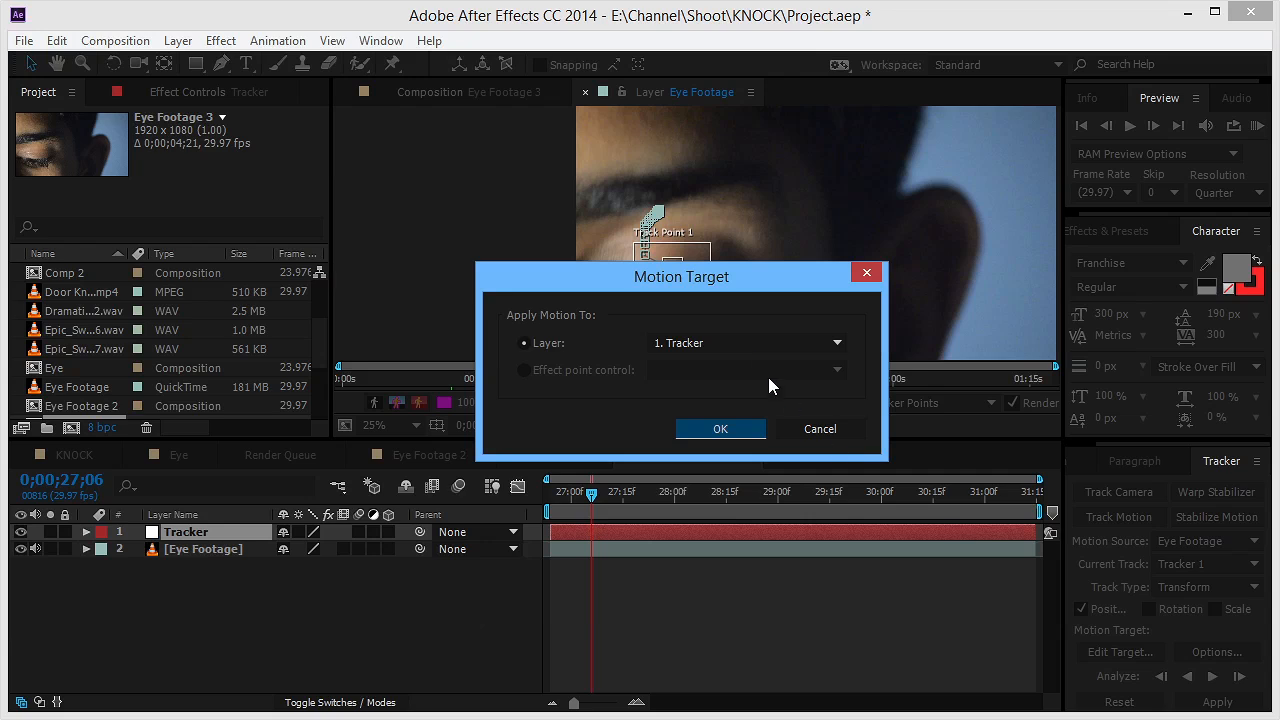
{"action": "left_click", "coordinate": [720, 428]}
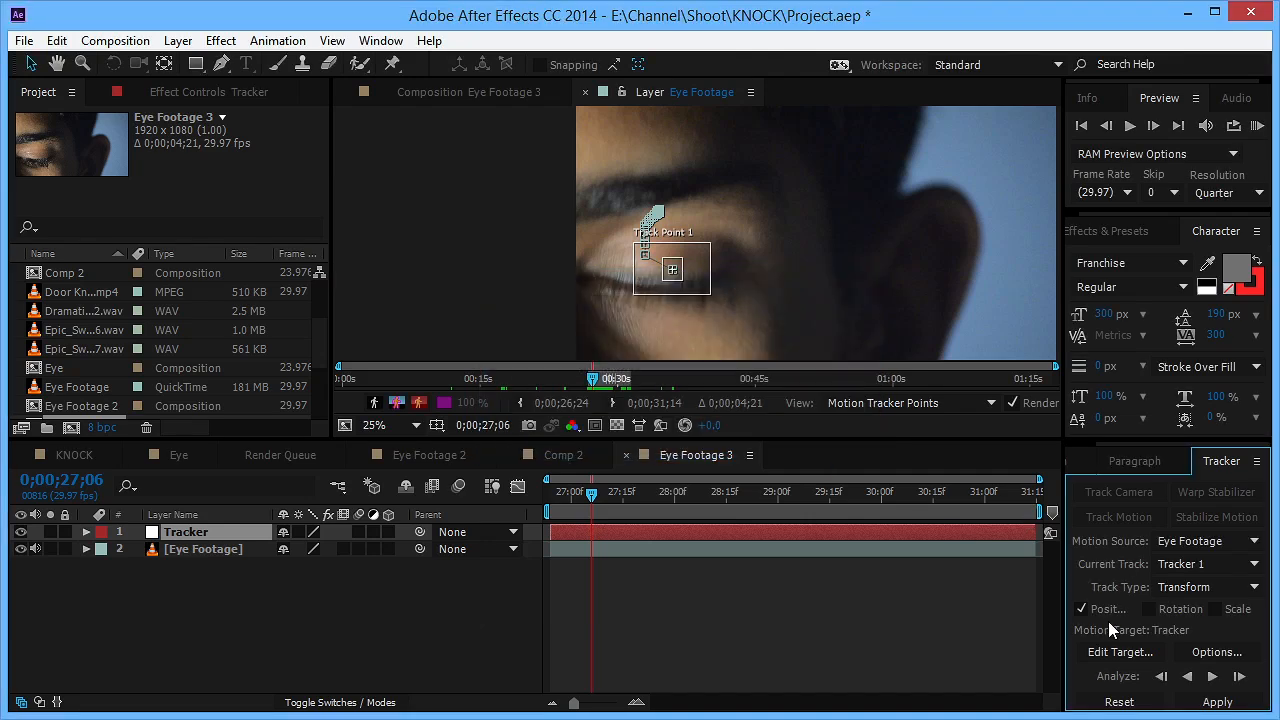
{"action": "left_click", "coordinate": [1216, 700]}
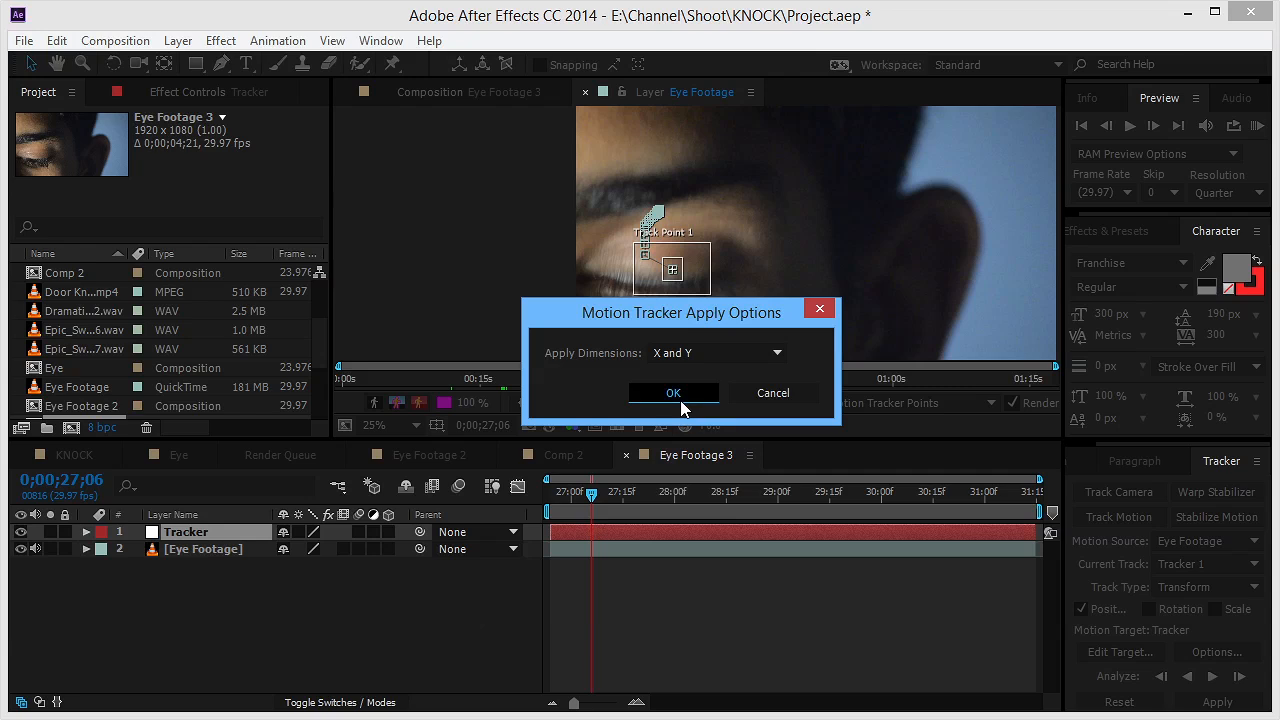
{"action": "left_click", "coordinate": [672, 392]}
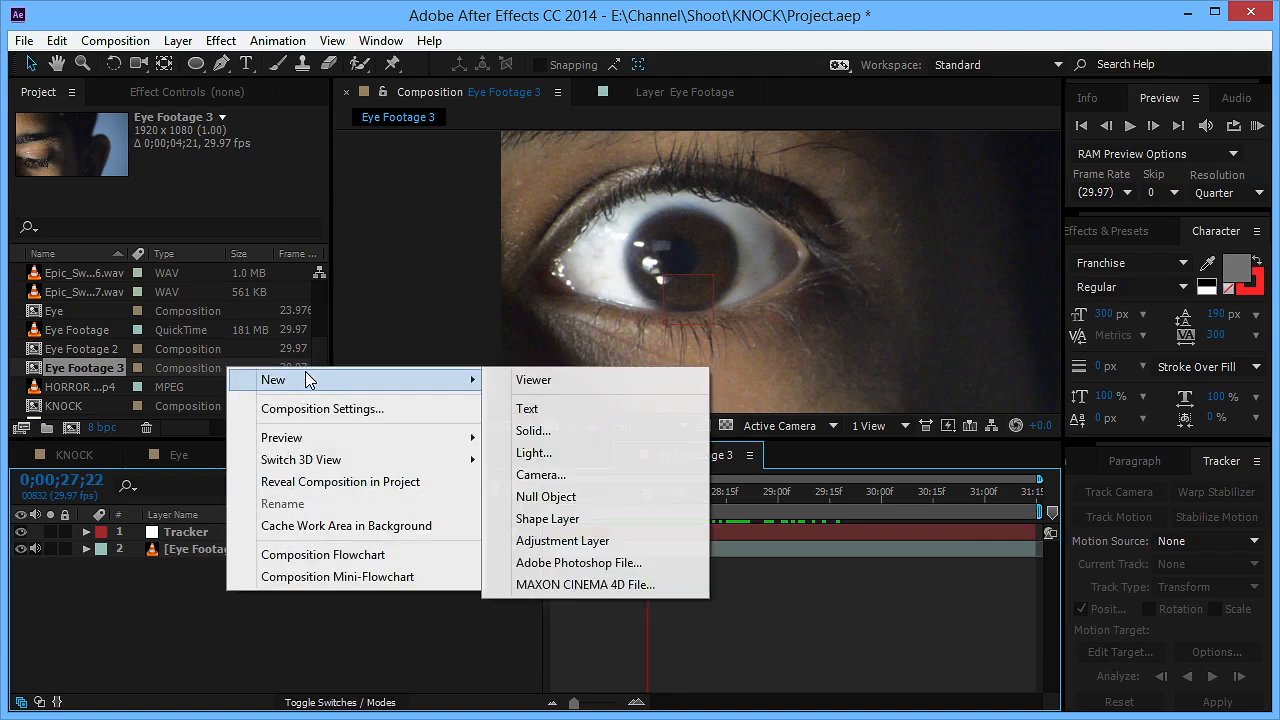
Add a dark red solid layer and mask it to an ellipse around the iris.
{"action": "left_click", "coordinate": [532, 430]}
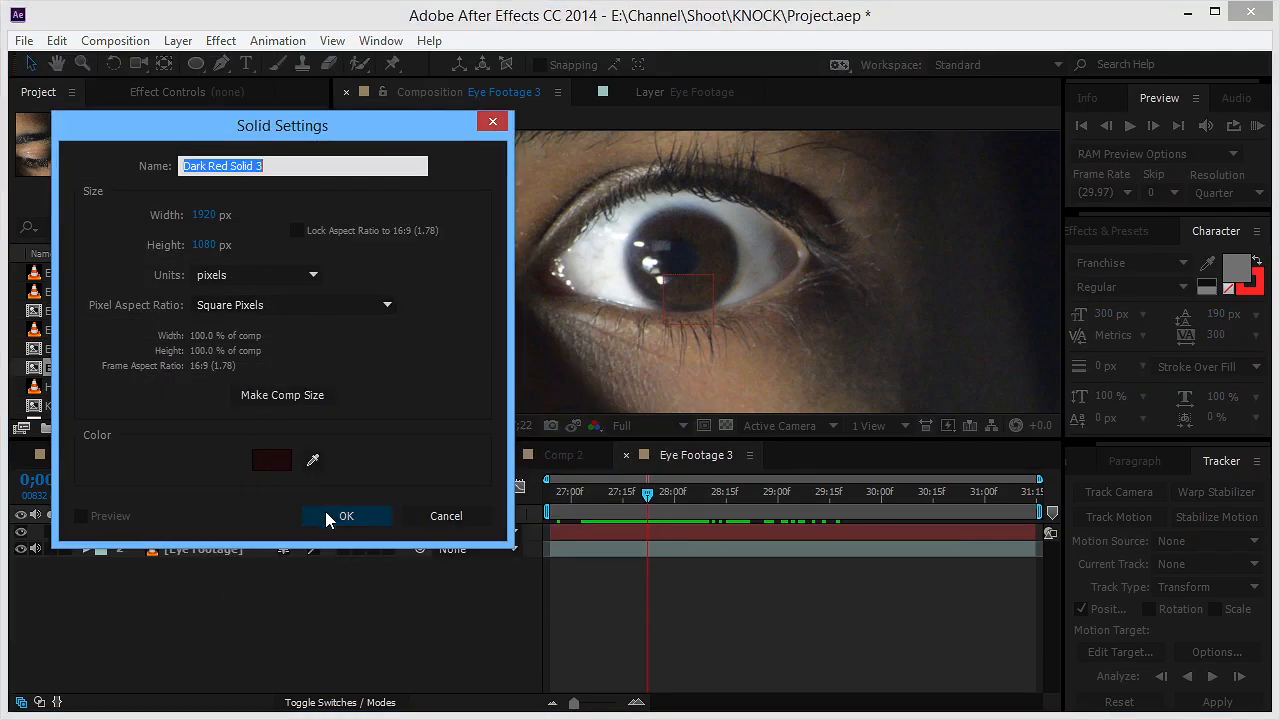
{"action": "left_click", "coordinate": [346, 516]}
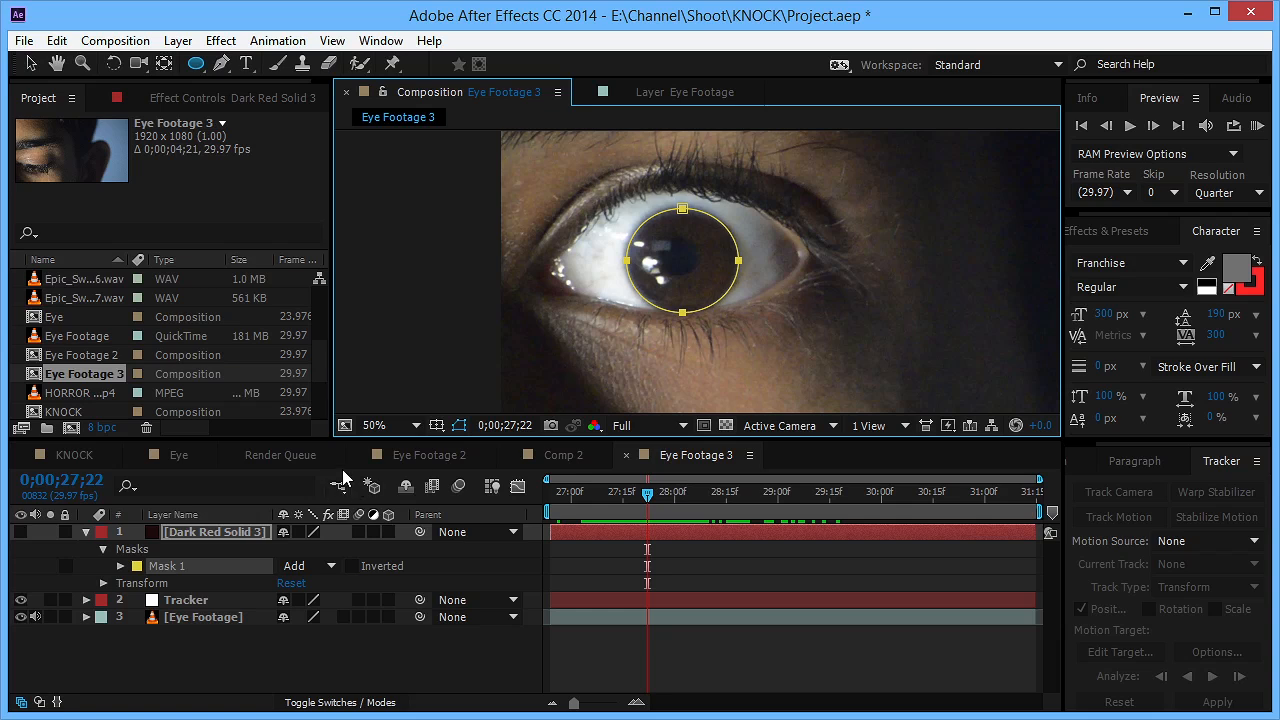
Apply a radial Gradient Ramp to the masked solid and reposition its start point.
{"action": "left_click", "coordinate": [220, 40]}
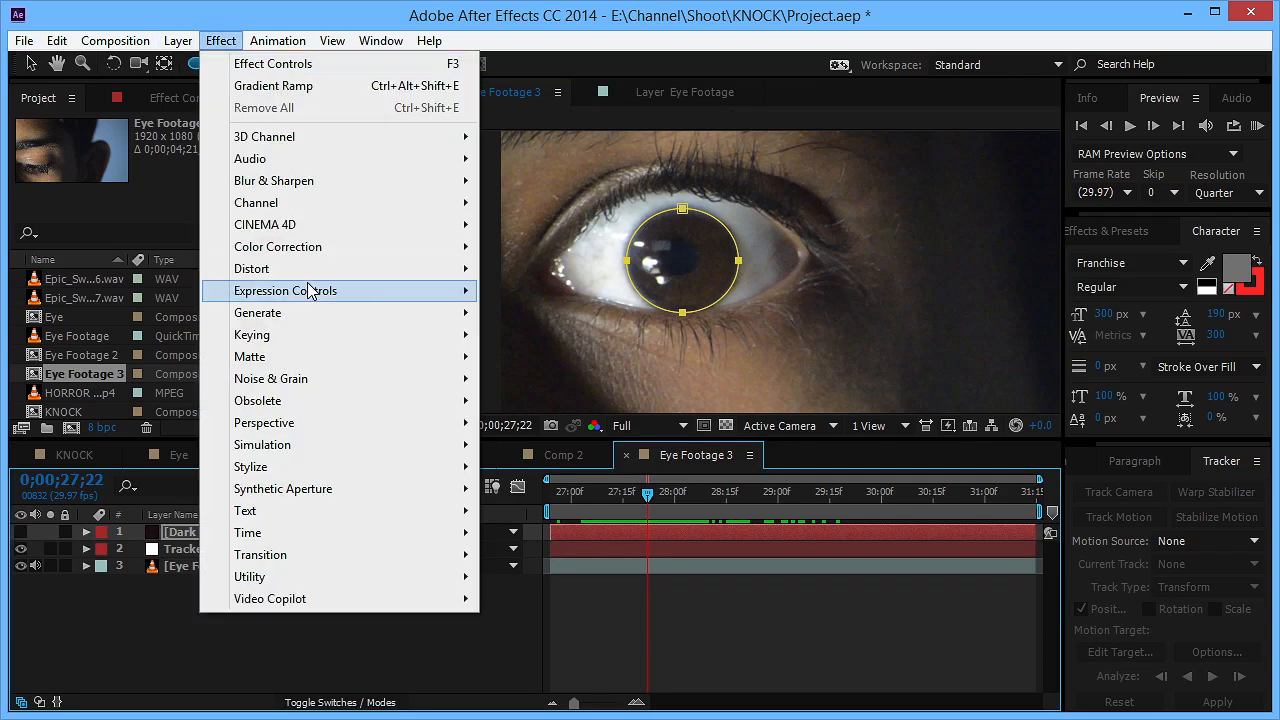
{"action": "left_click", "coordinate": [272, 84]}
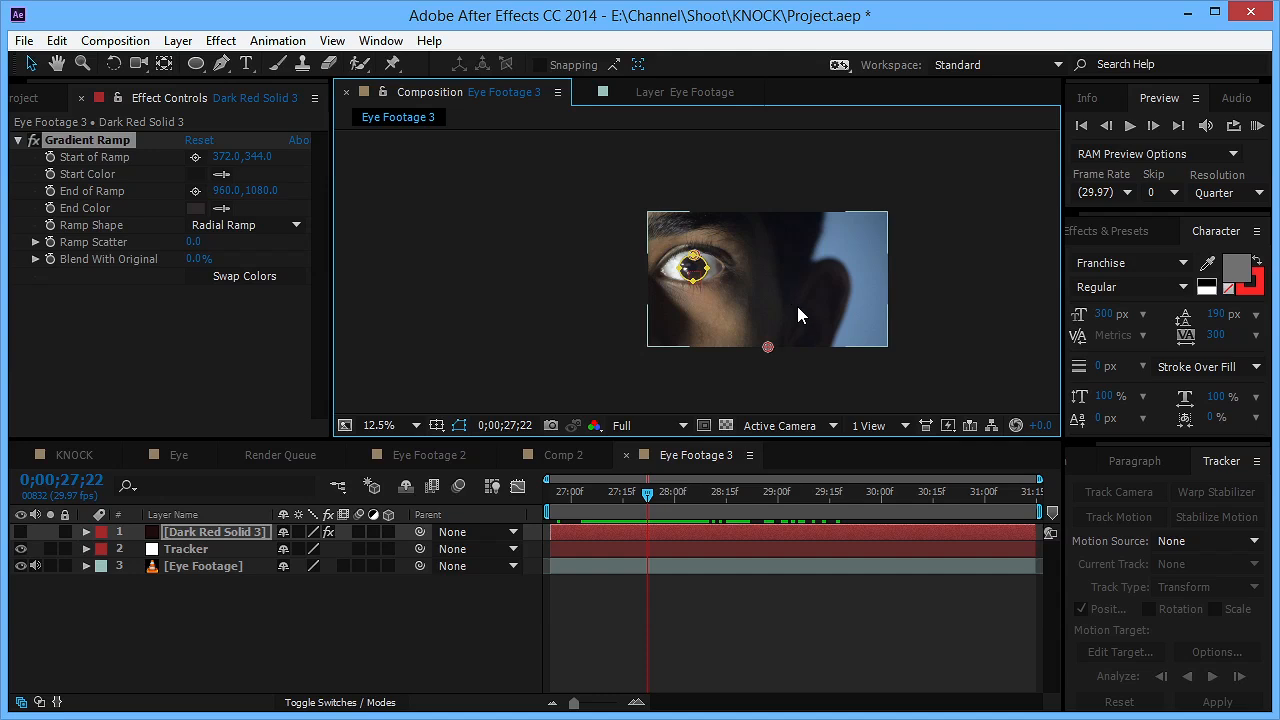
{"action": "left_click_drag", "start_coordinate": [768, 348], "coordinate": [692, 270]}
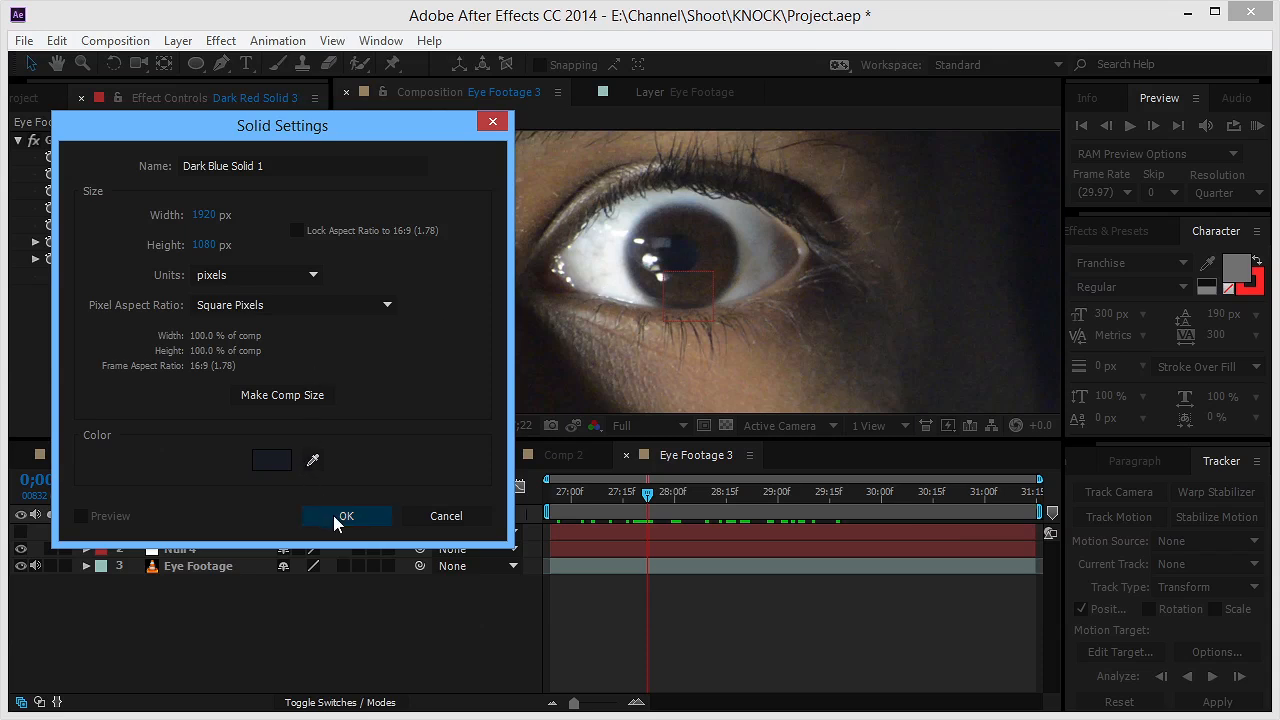
Create Dark Blue Solid 1 masked to the pupil with near-black colour #13151B.
{"action": "left_click", "coordinate": [346, 516]}
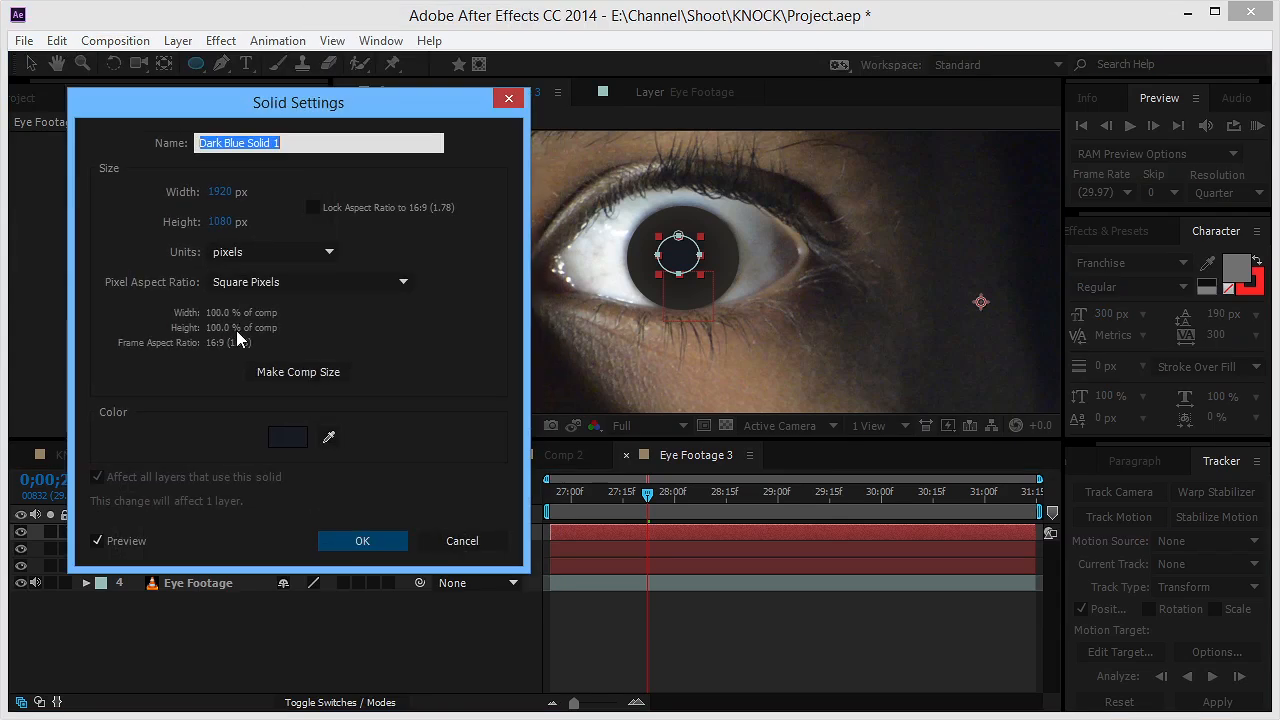
{"action": "left_click", "coordinate": [288, 436]}
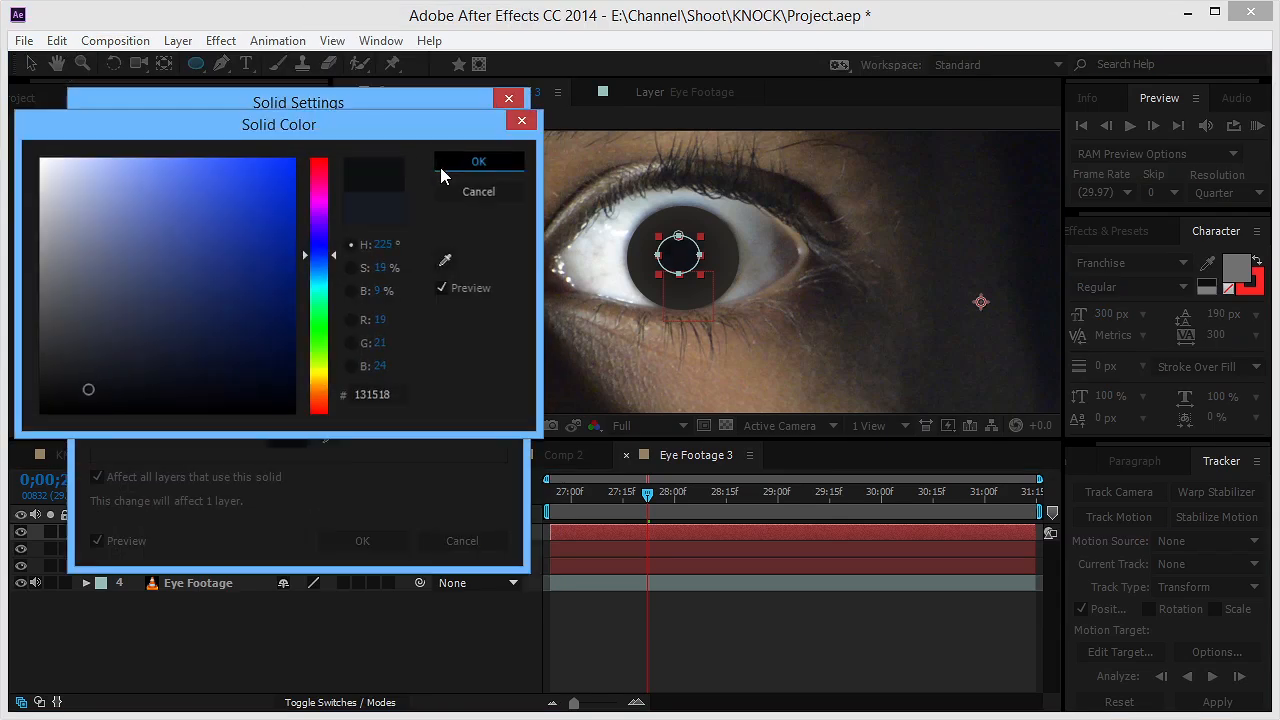
{"action": "left_click", "coordinate": [478, 160]}
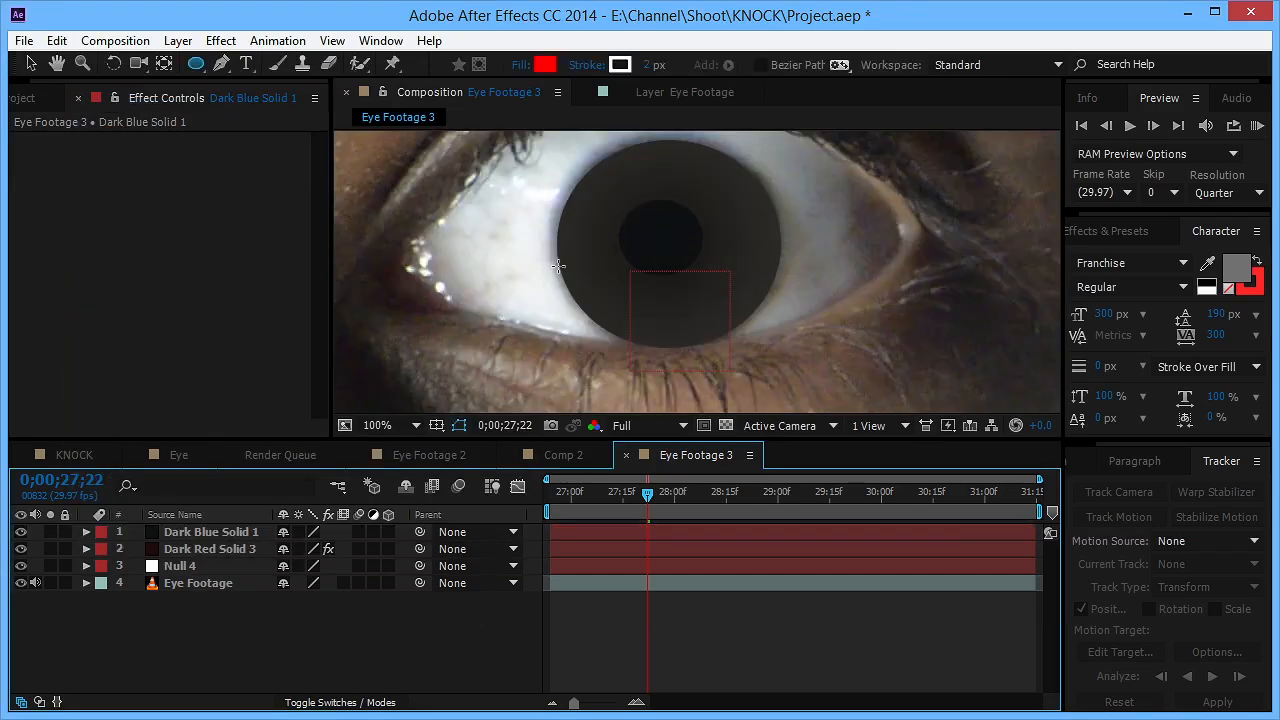
Zoom out to view the whole eye, then back in close on the pupil.
{"action": "left_click", "coordinate": [210, 548]}
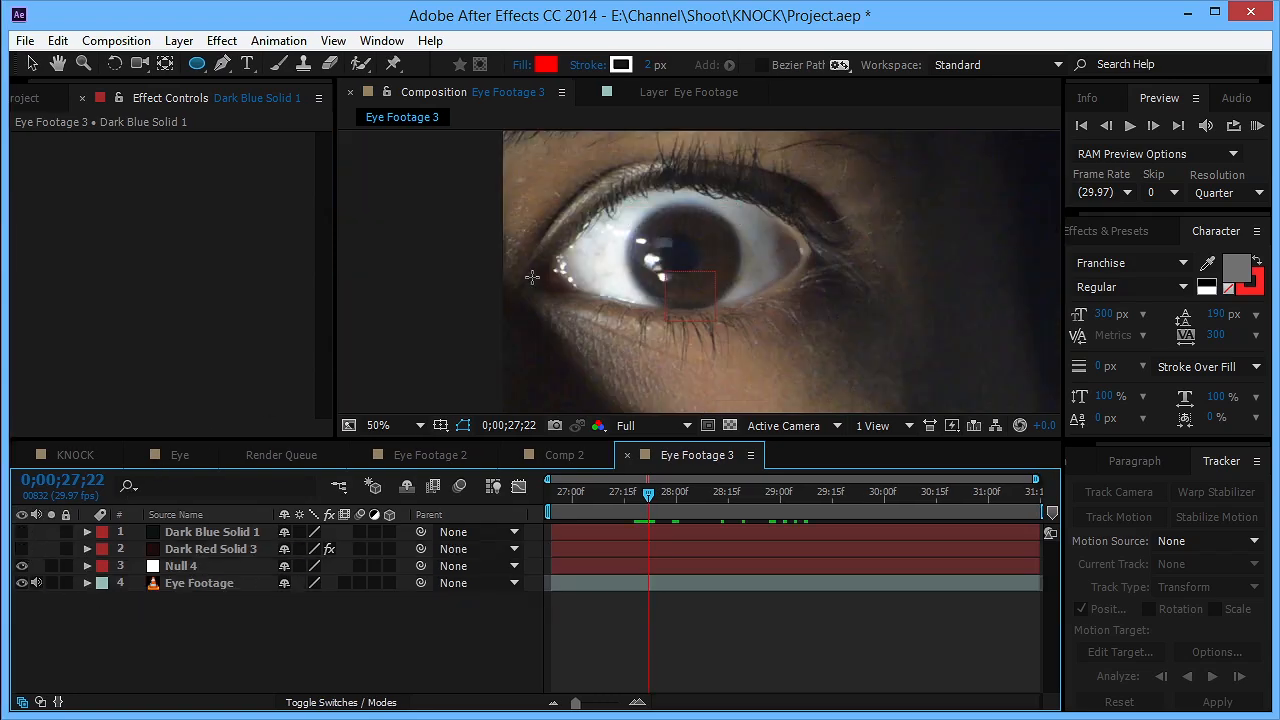
{"action": "left_click", "coordinate": [396, 424]}
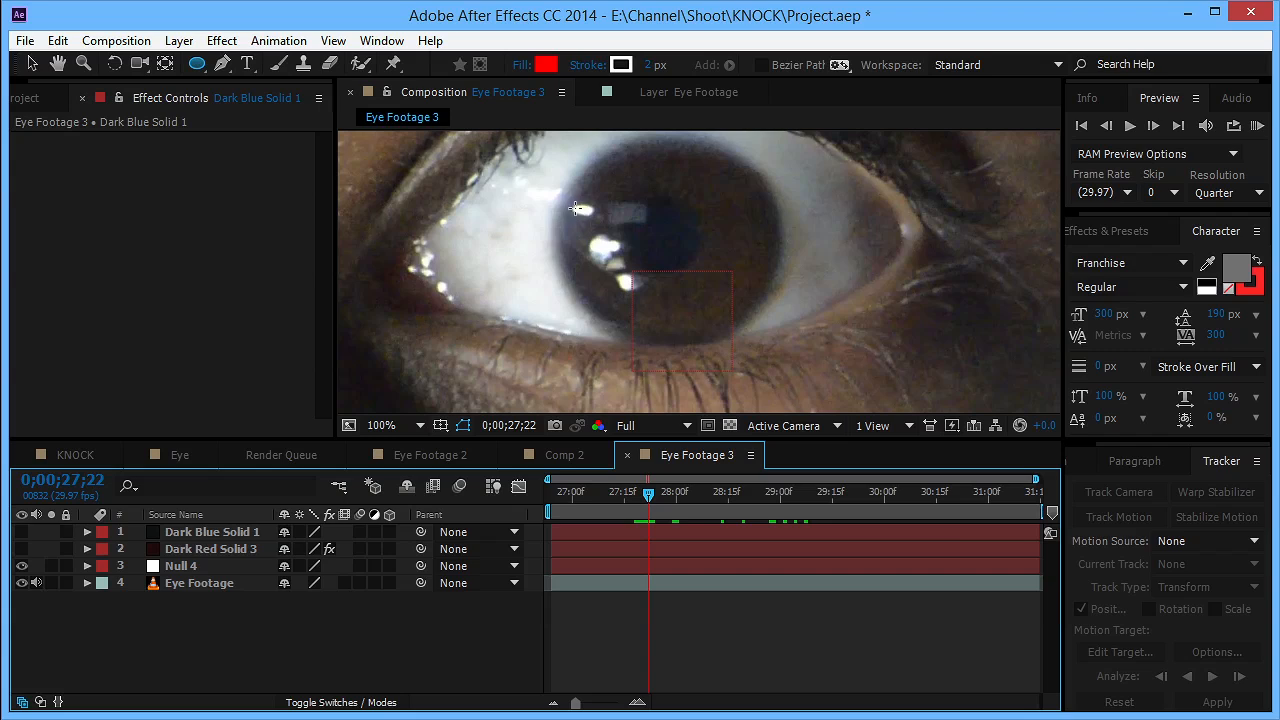
{"action": "mouse_move", "coordinate": [404, 364]}
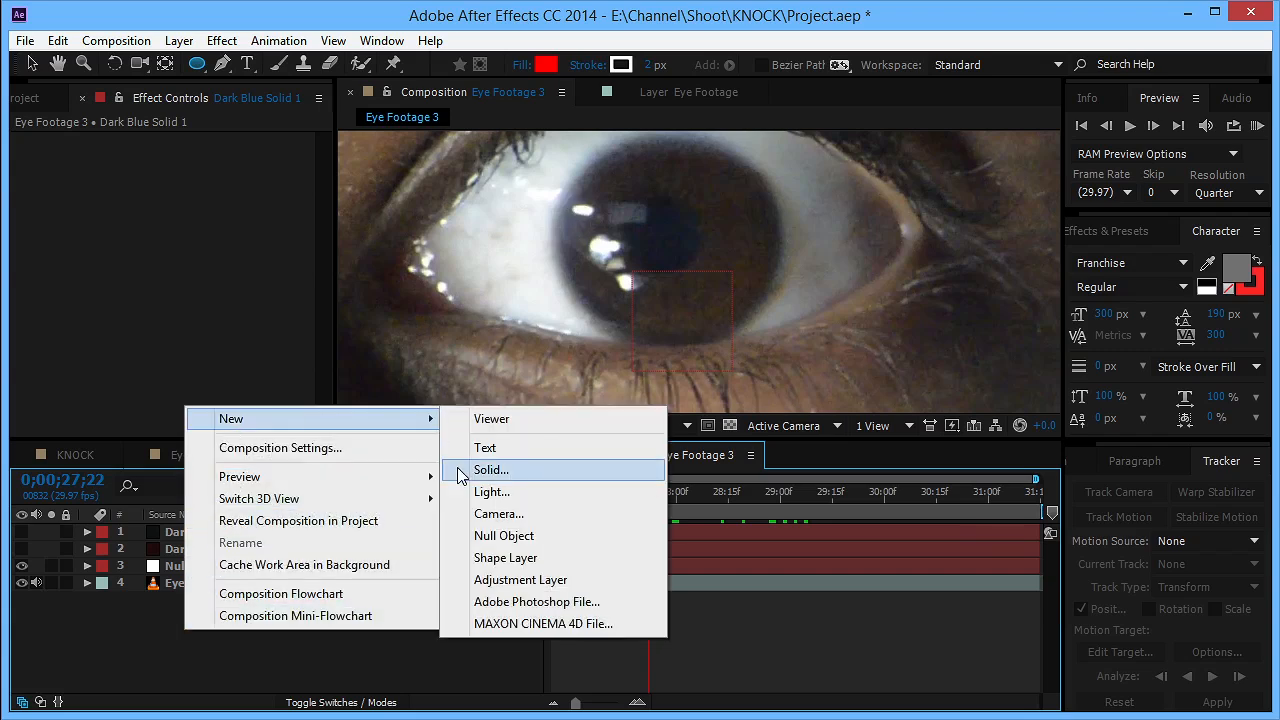
Add White Solid 1 and pen-mask shapes over the eye's bright catchlights.
{"action": "left_click", "coordinate": [490, 470]}
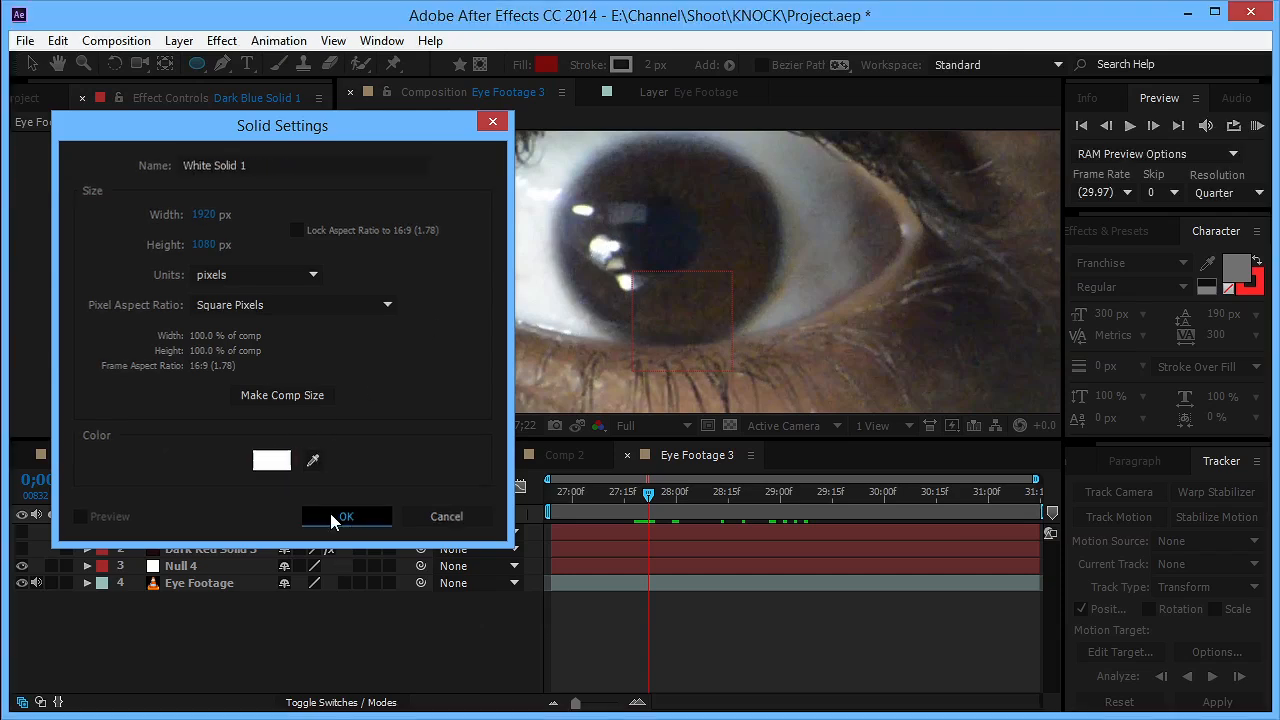
{"action": "left_click", "coordinate": [346, 516]}
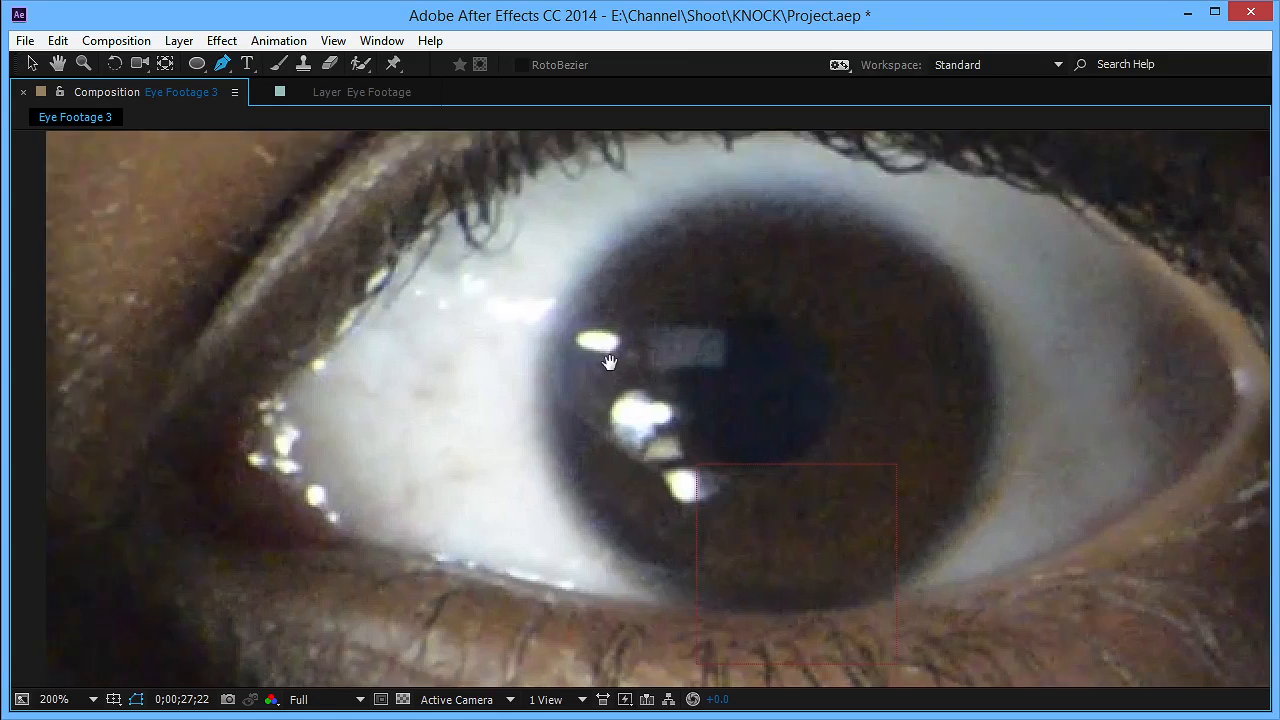
{"action": "left_click", "coordinate": [54, 698]}
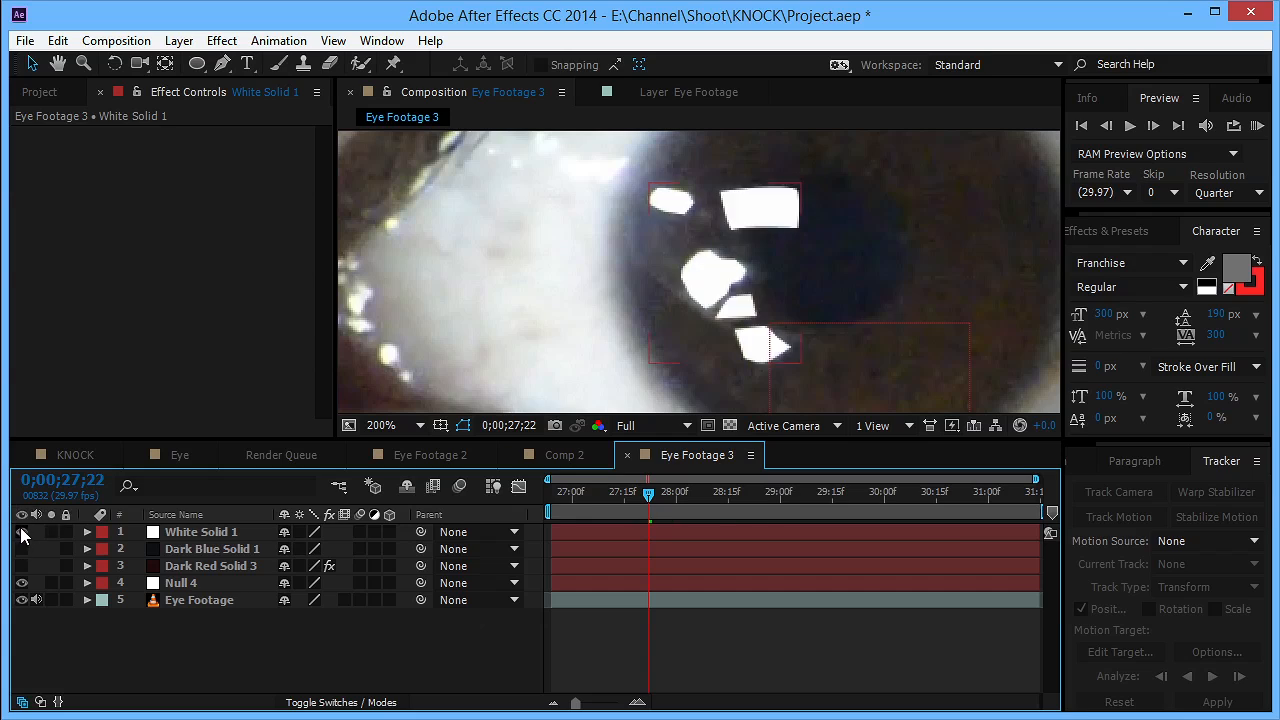
Raise Mask Feather on White Solid 1's highlight masks, including Mask 4, to soften the glints.
{"action": "left_click", "coordinate": [200, 532]}
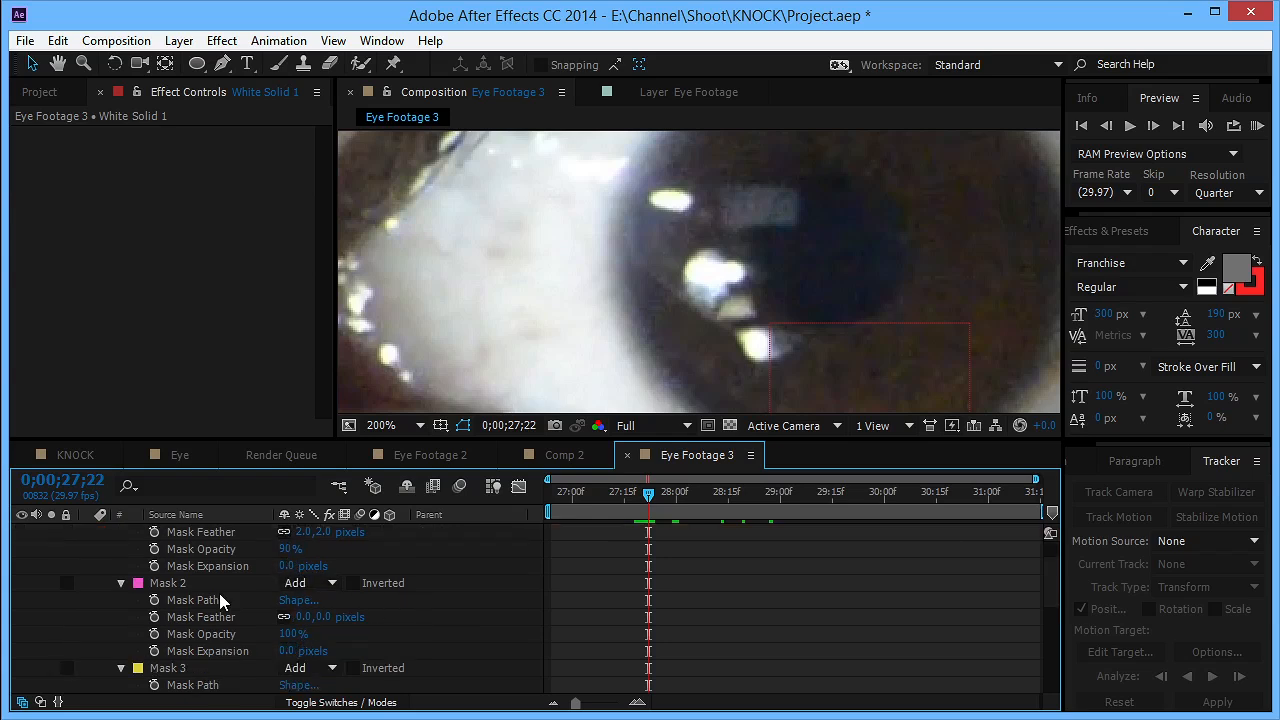
{"action": "left_click", "coordinate": [168, 584]}
{"action": "type", "text": "2"}
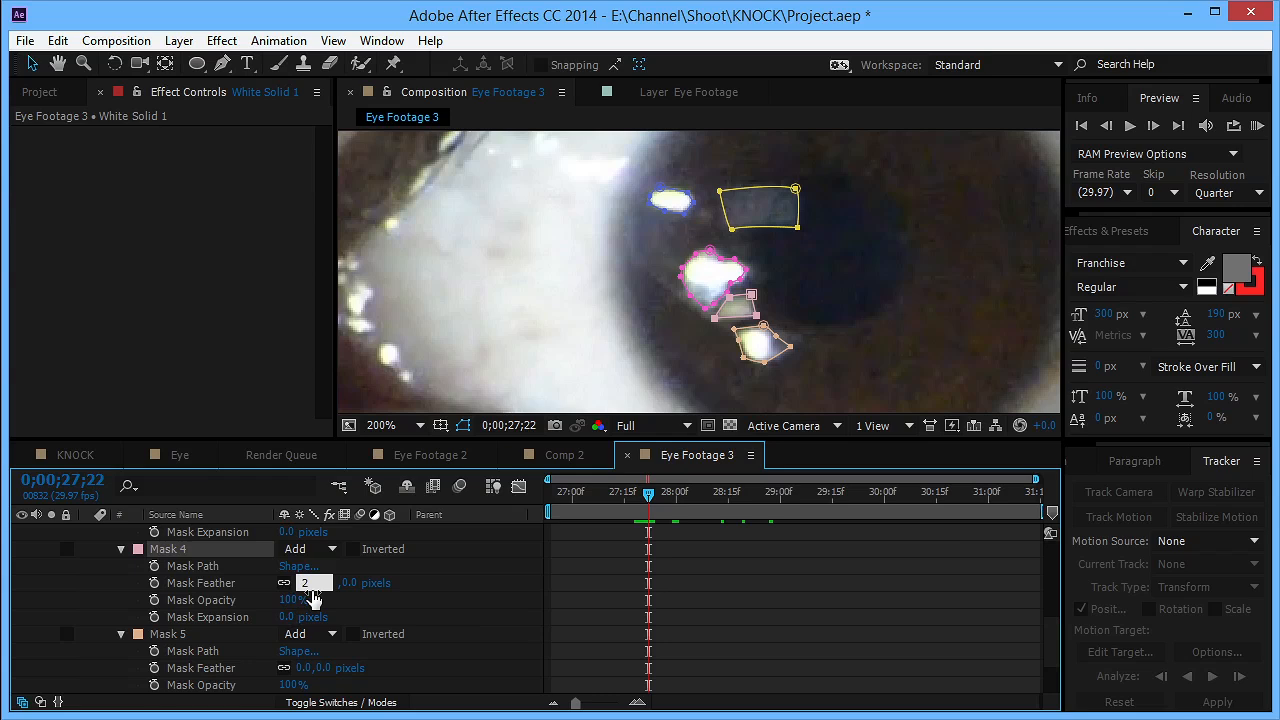
{"action": "left_click", "coordinate": [296, 600]}
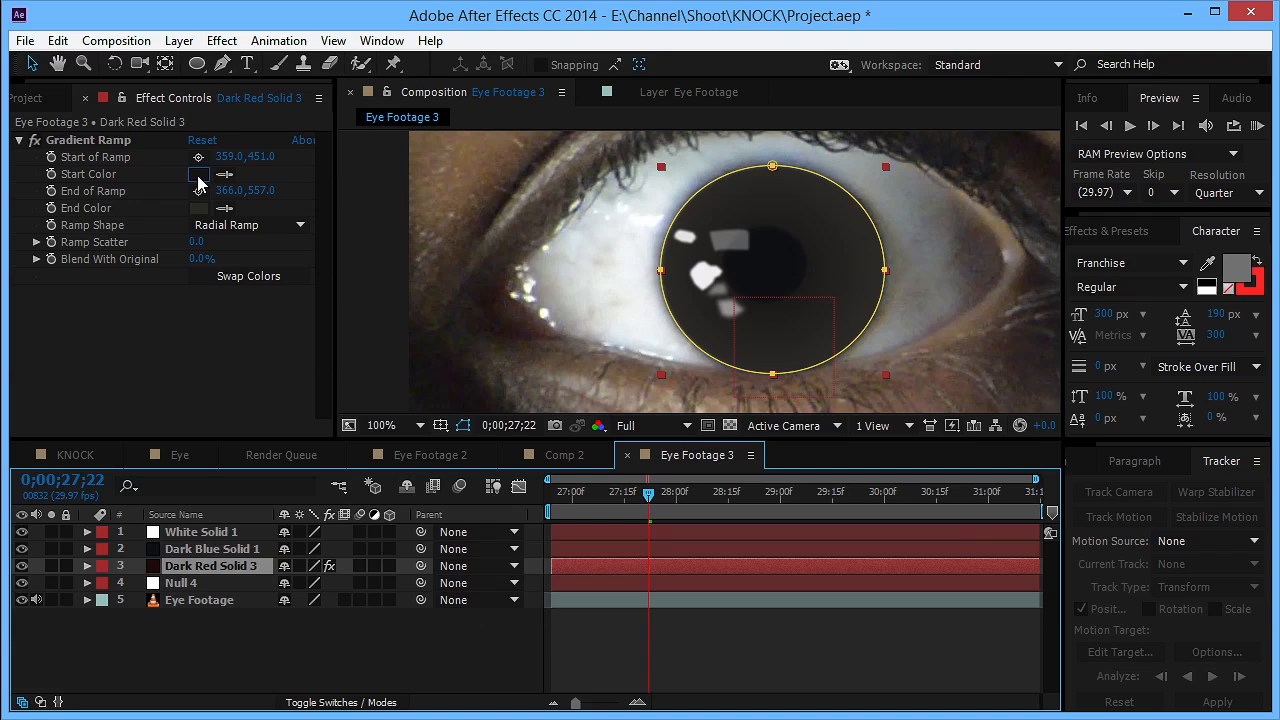
Set Dark Red Solid 3's Gradient Ramp to a near-black start and dark brown end colour.
{"action": "left_click", "coordinate": [200, 172]}
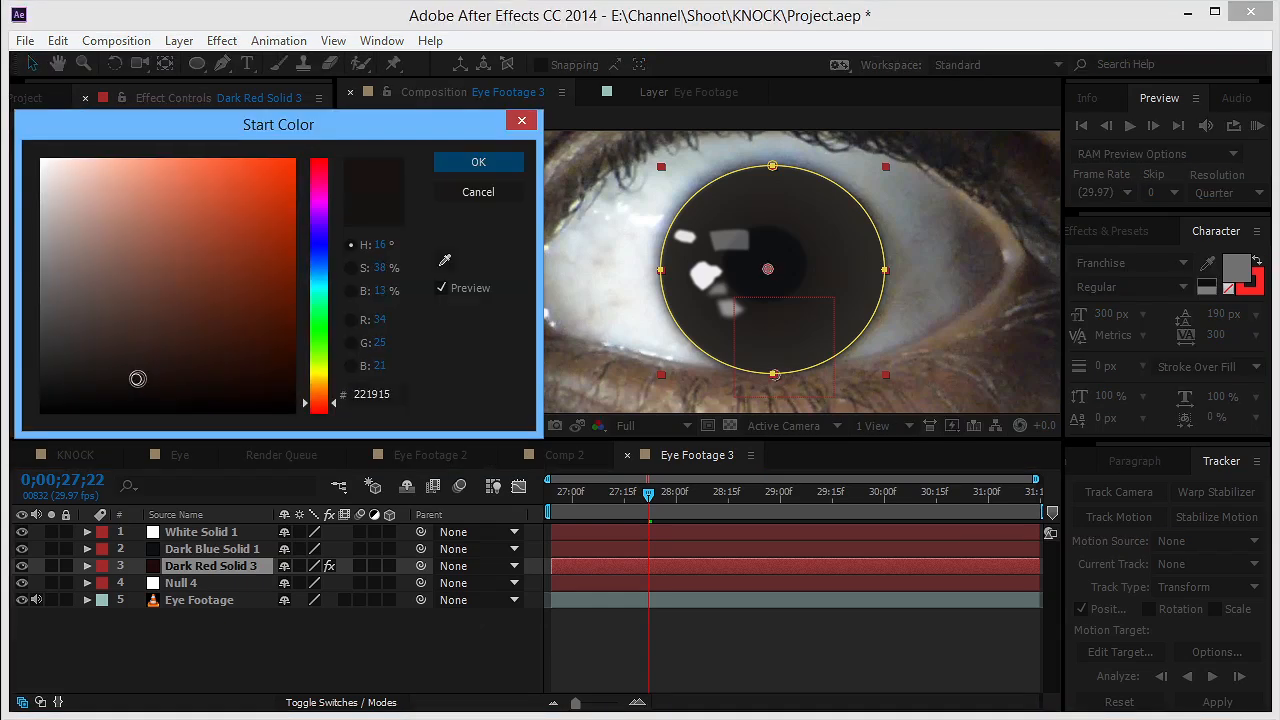
{"action": "left_click", "coordinate": [478, 160]}
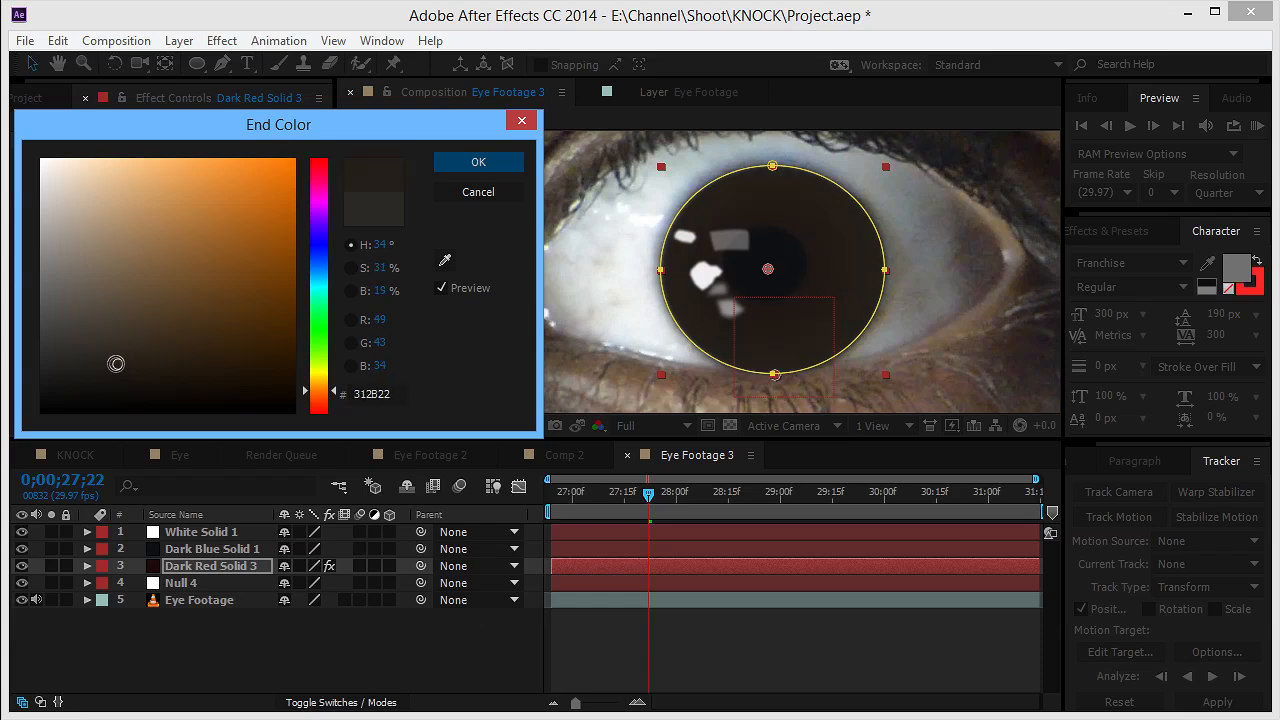
{"action": "left_click_drag", "start_coordinate": [116, 364], "coordinate": [118, 340]}
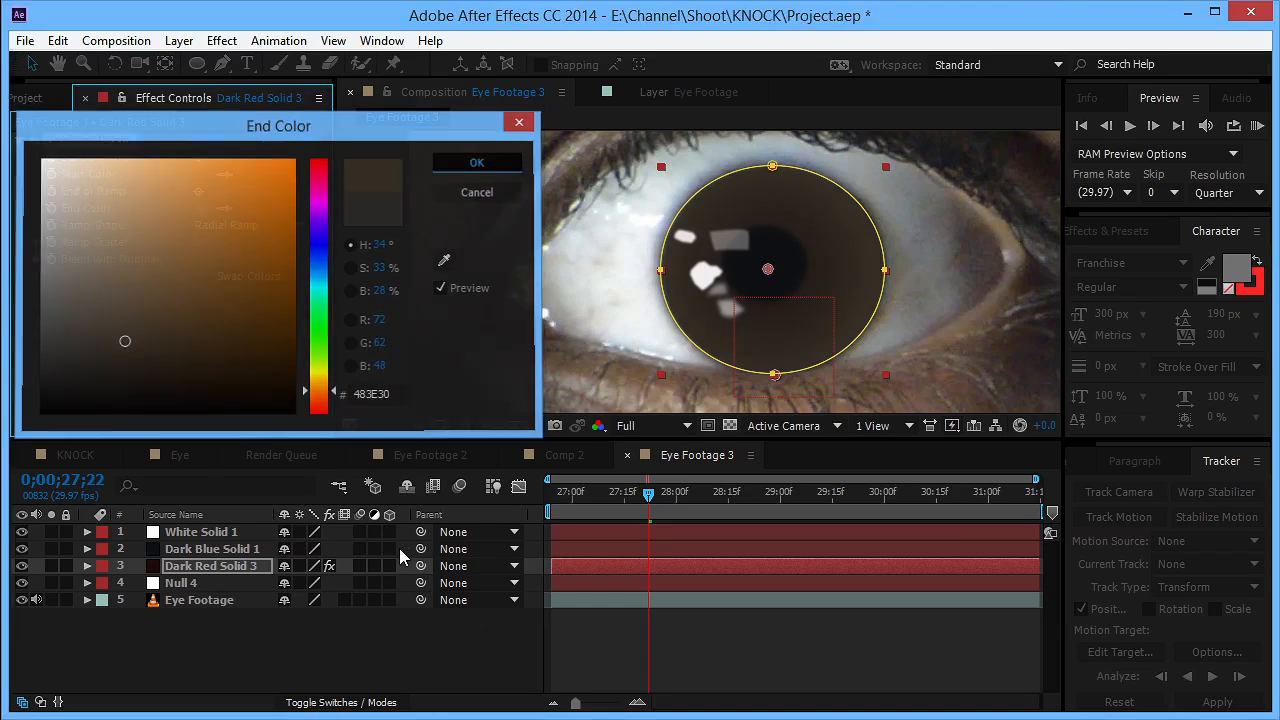
{"action": "left_click", "coordinate": [476, 162]}
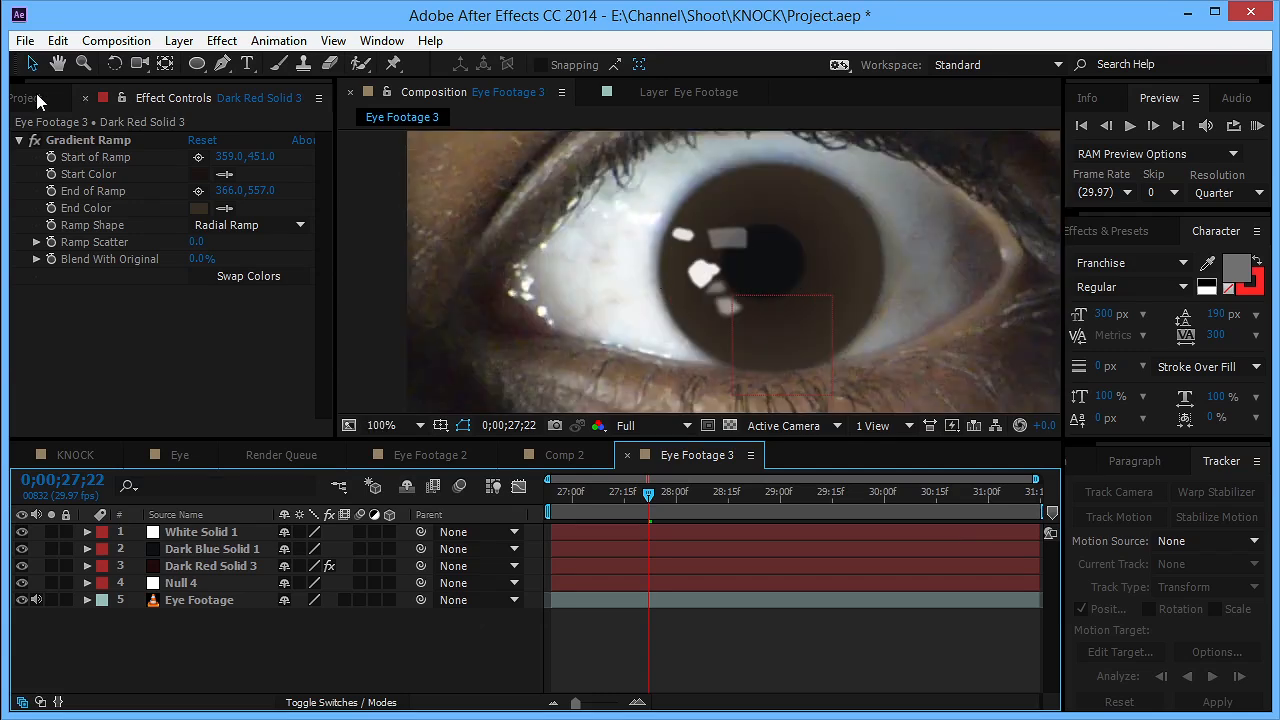
Bring reflection_reference.jpg into the comp and rename the circle layer Pupil REF.
{"action": "left_click", "coordinate": [38, 96]}
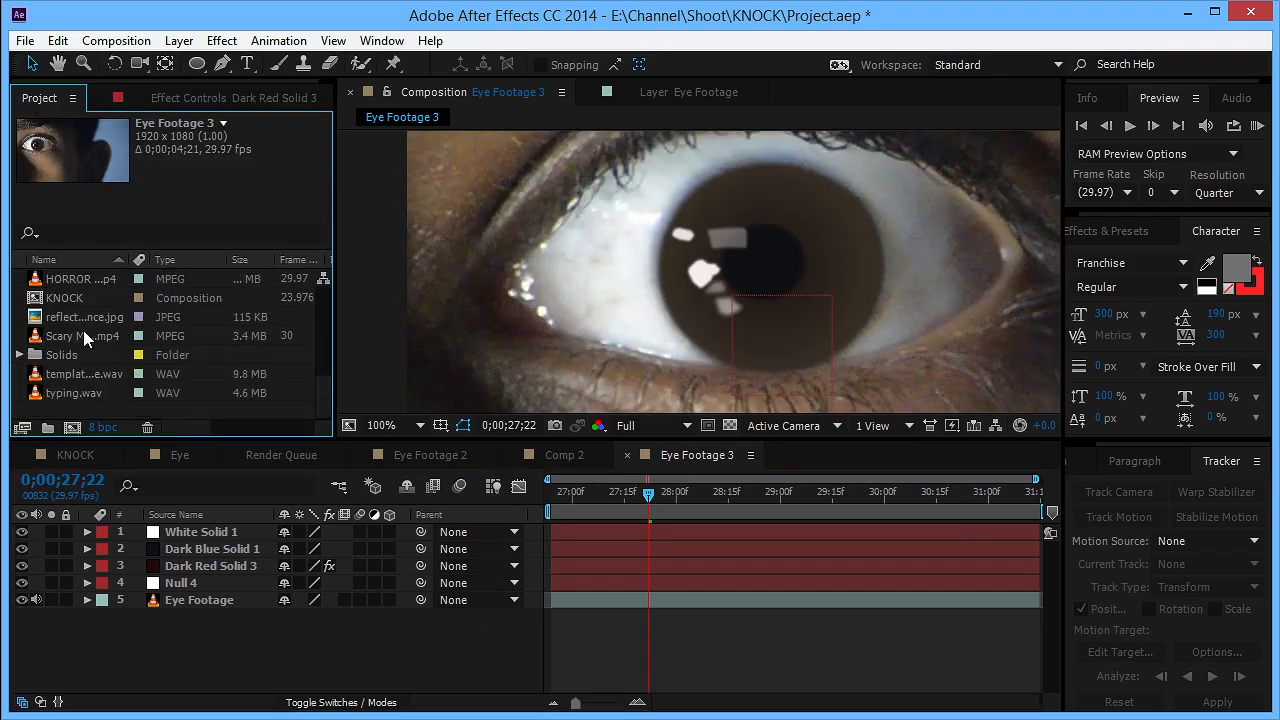
{"action": "double_click", "coordinate": [84, 316]}
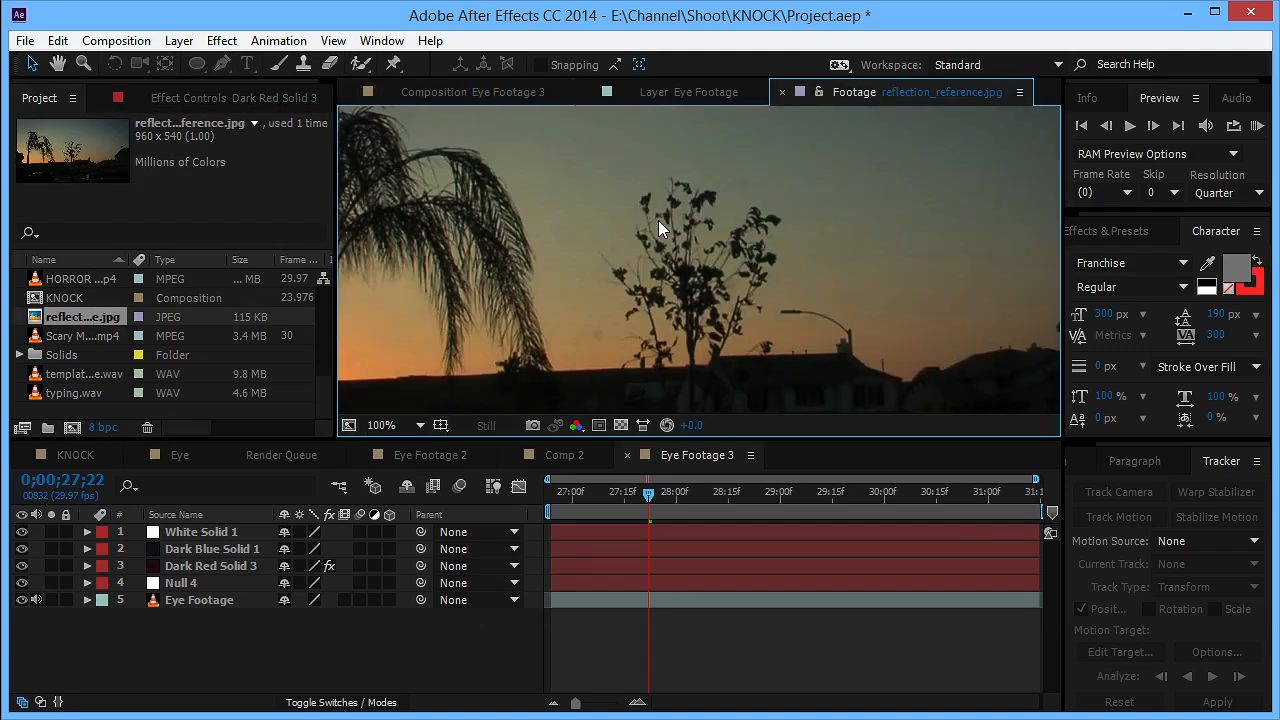
{"action": "left_click", "coordinate": [434, 92]}
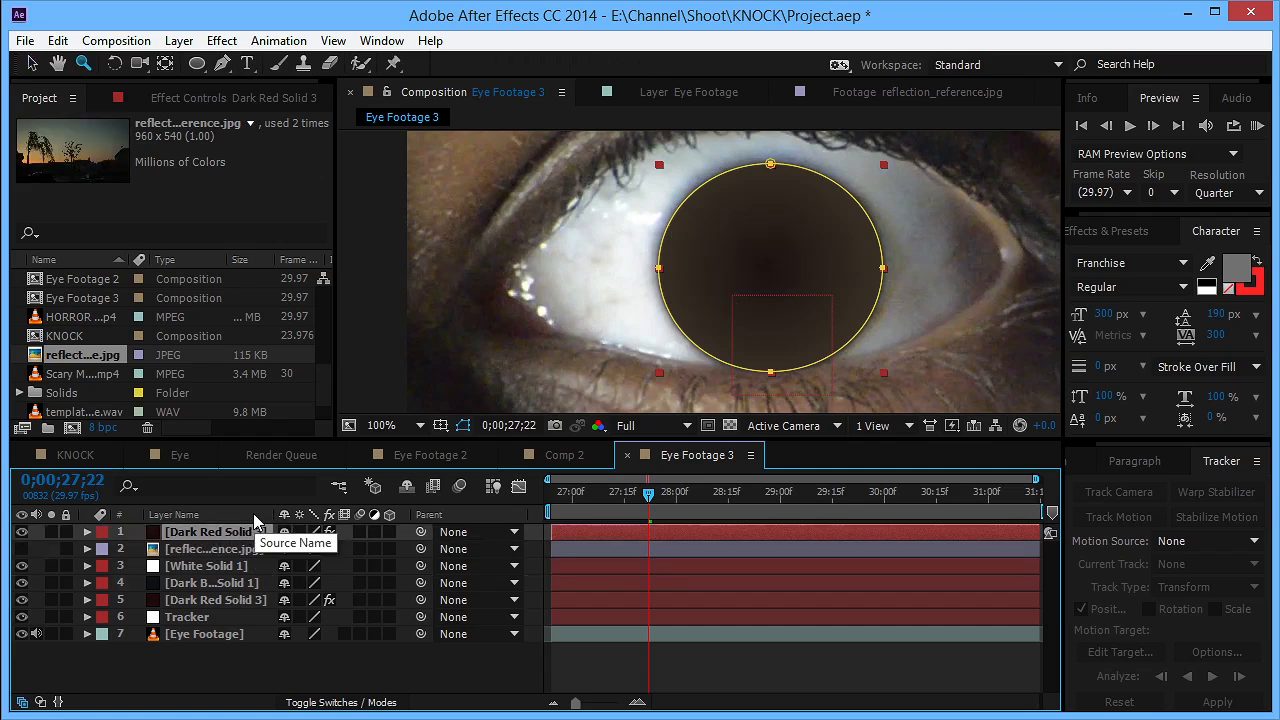
{"action": "type", "text": "Pupil REf"}
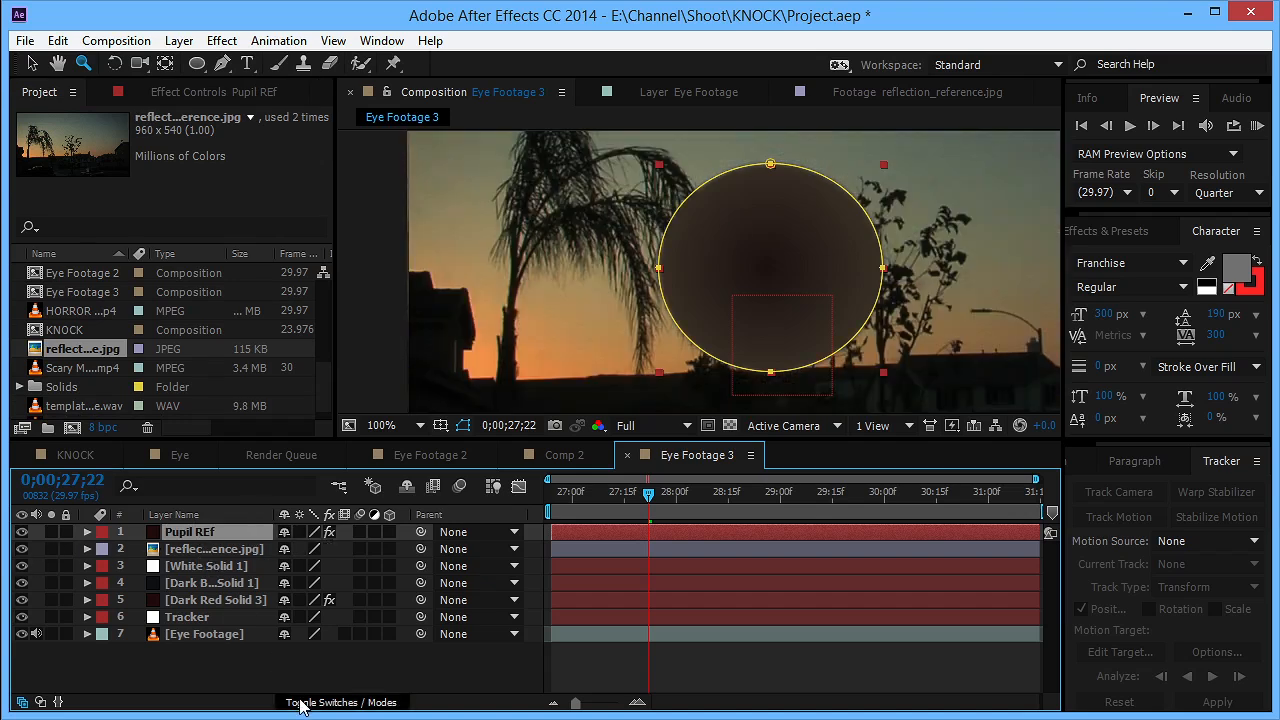
Set the reflection image's TrkMat to Alpha Matte "Pupil REF".
{"action": "left_click", "coordinate": [344, 700]}
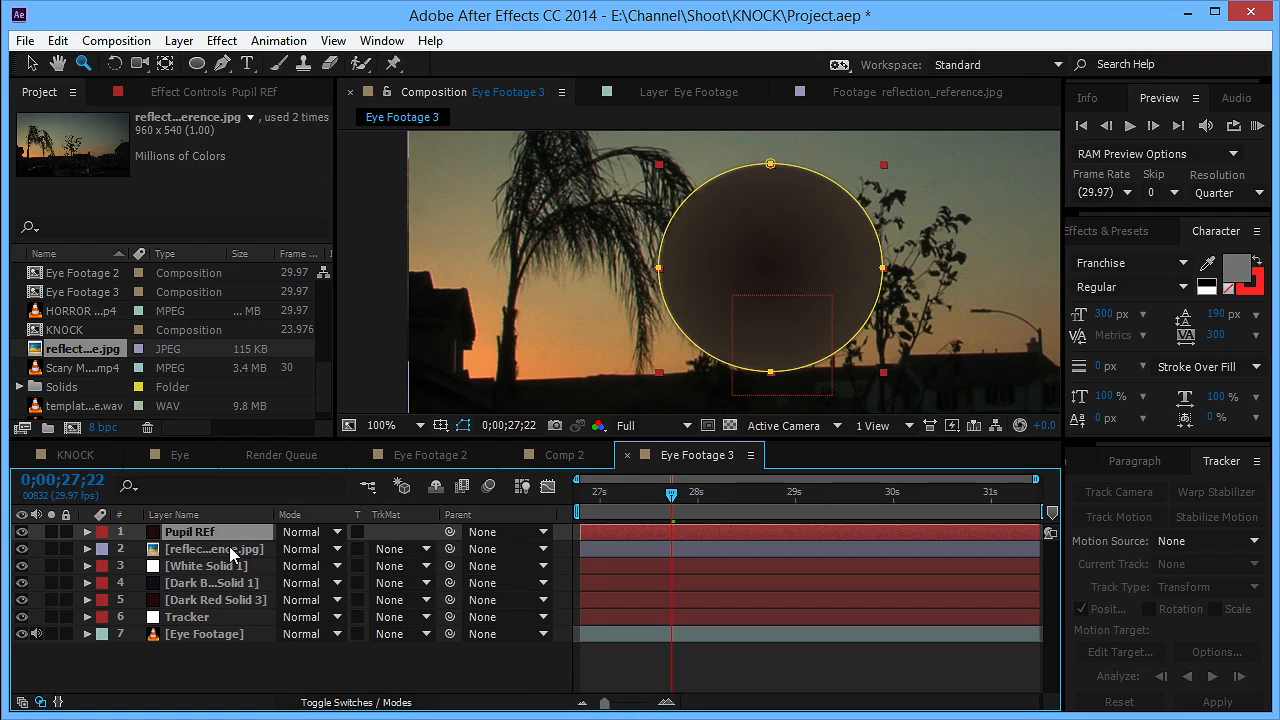
{"action": "left_click", "coordinate": [400, 548]}
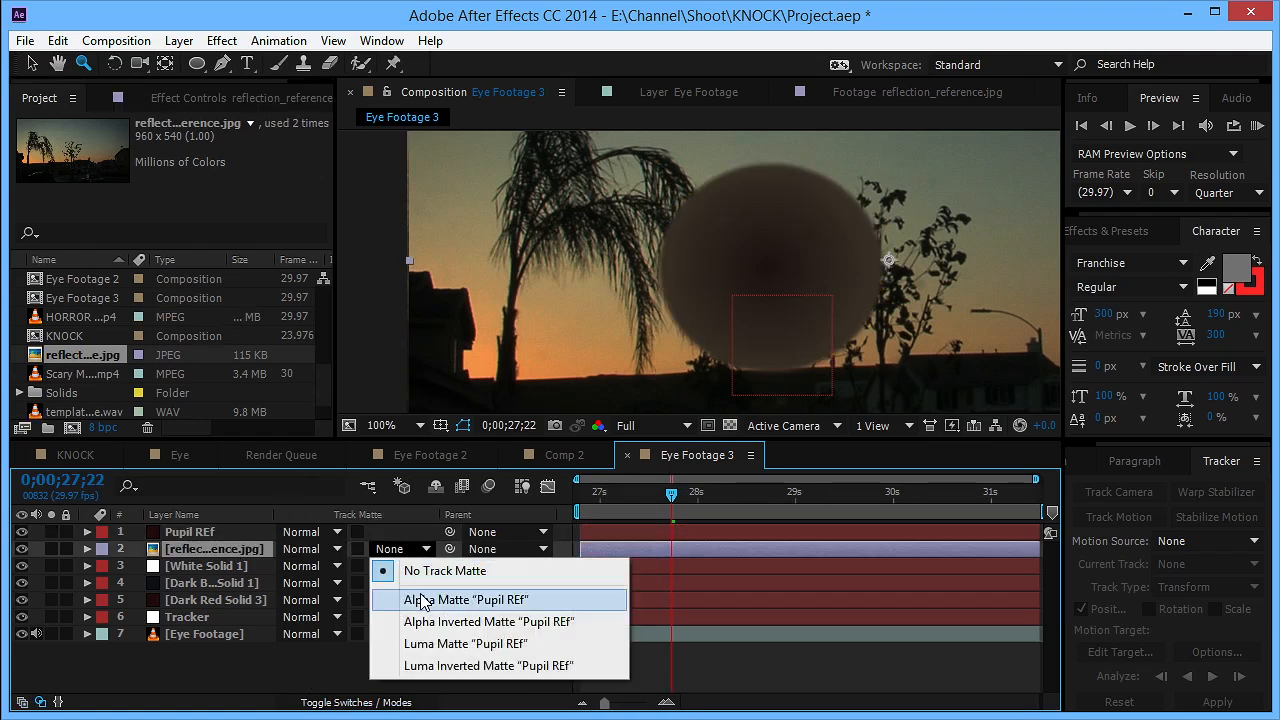
{"action": "left_click", "coordinate": [468, 600]}
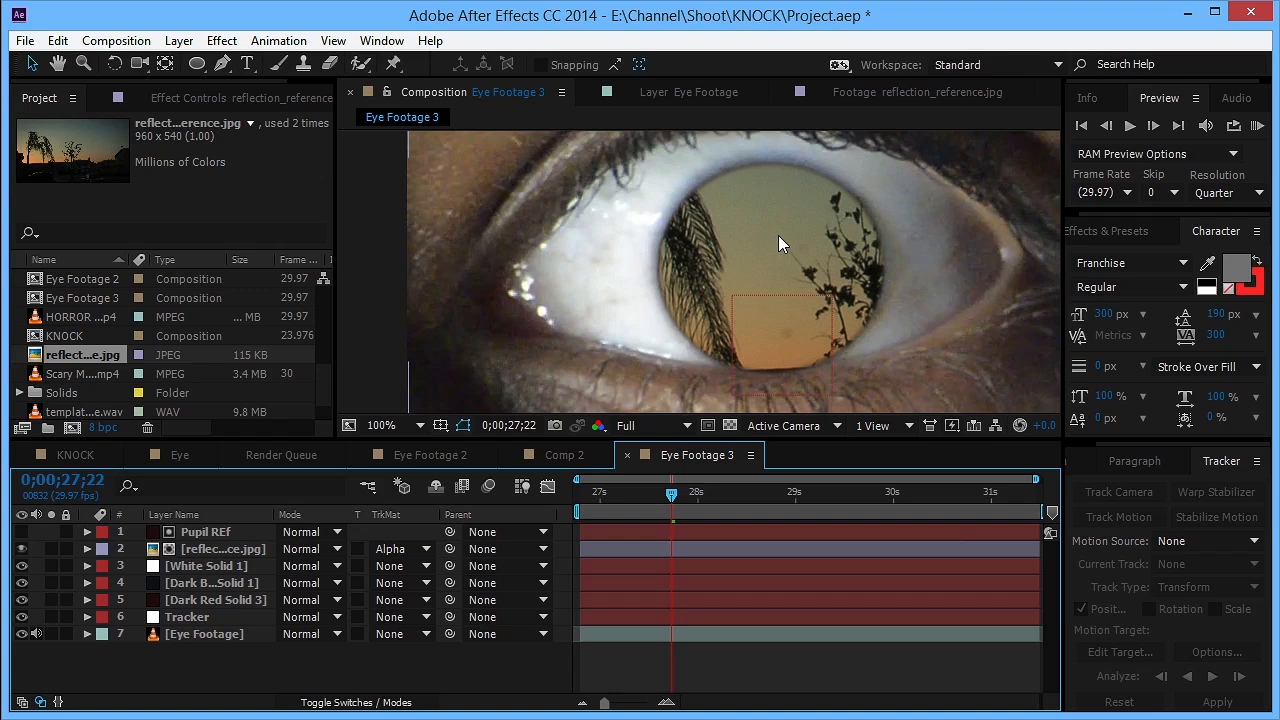
{"action": "mouse_move", "coordinate": [780, 296]}
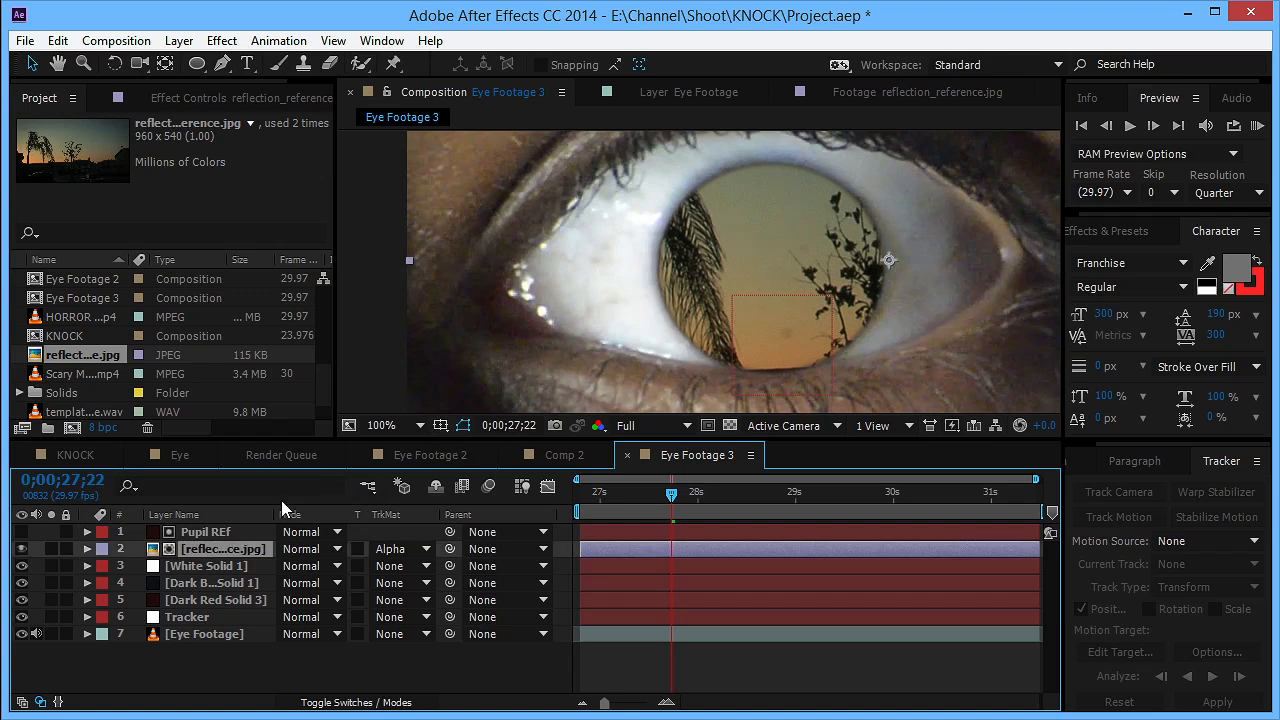
Add a smaller centre ellipse Mask 2 on Pupil REF set to Subtract.
{"action": "left_click", "coordinate": [204, 532]}
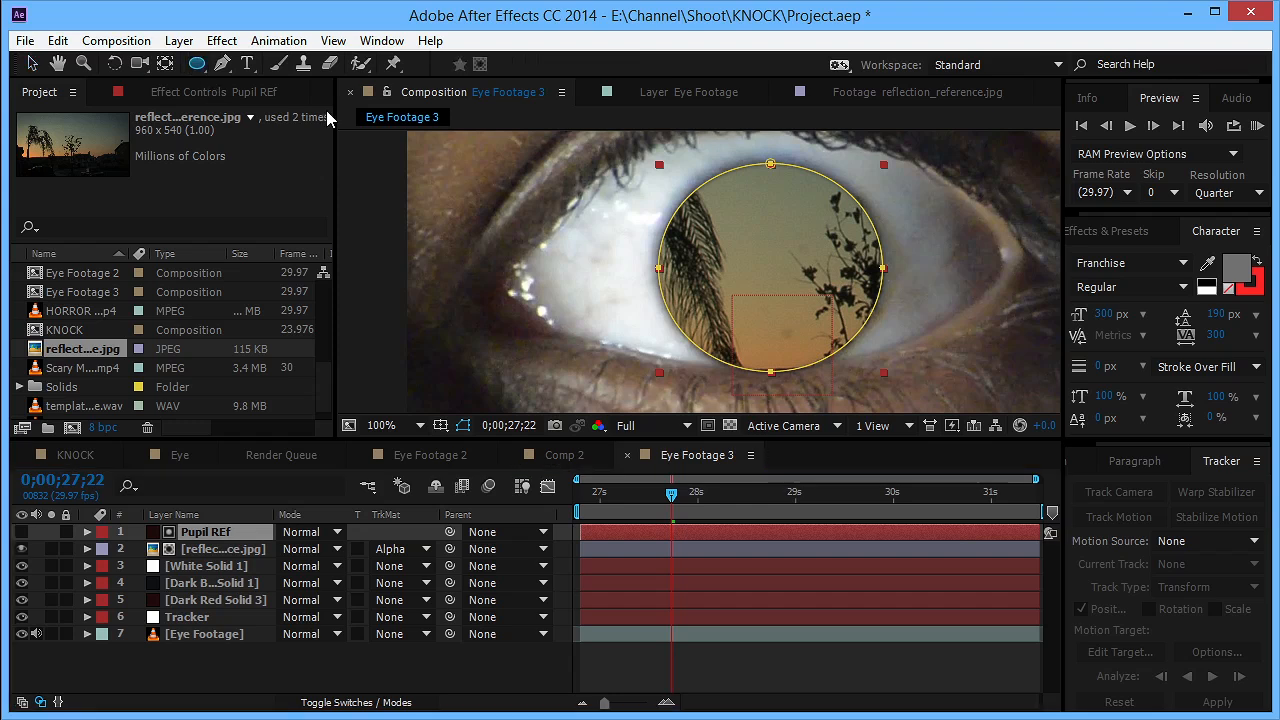
{"action": "left_click", "coordinate": [88, 532]}
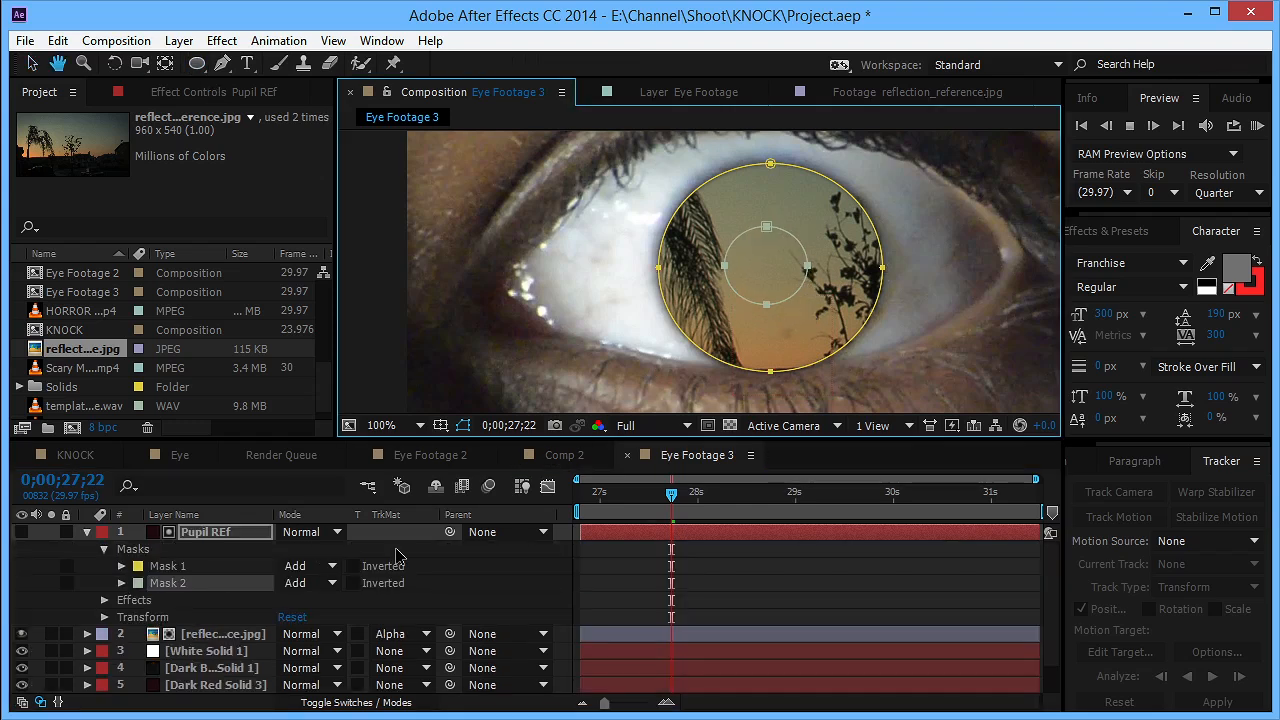
{"action": "left_click", "coordinate": [310, 584]}
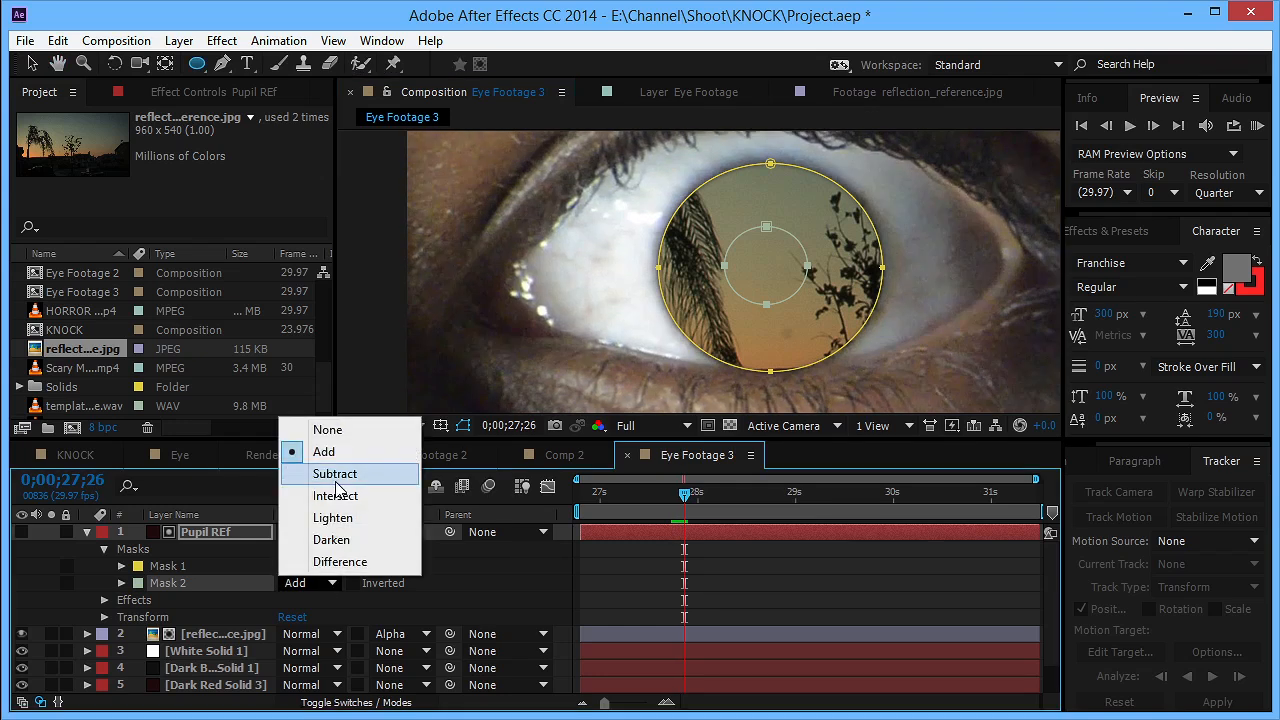
{"action": "left_click", "coordinate": [334, 472]}
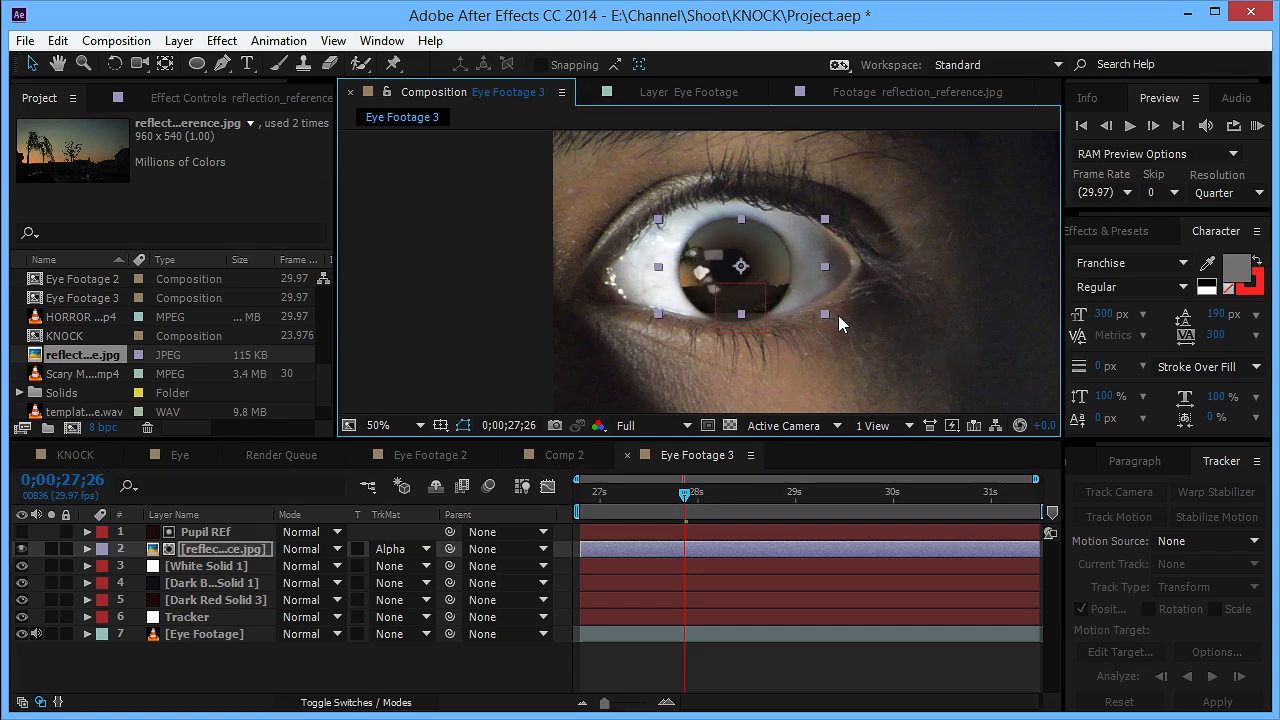
{"action": "left_click", "coordinate": [304, 548]}
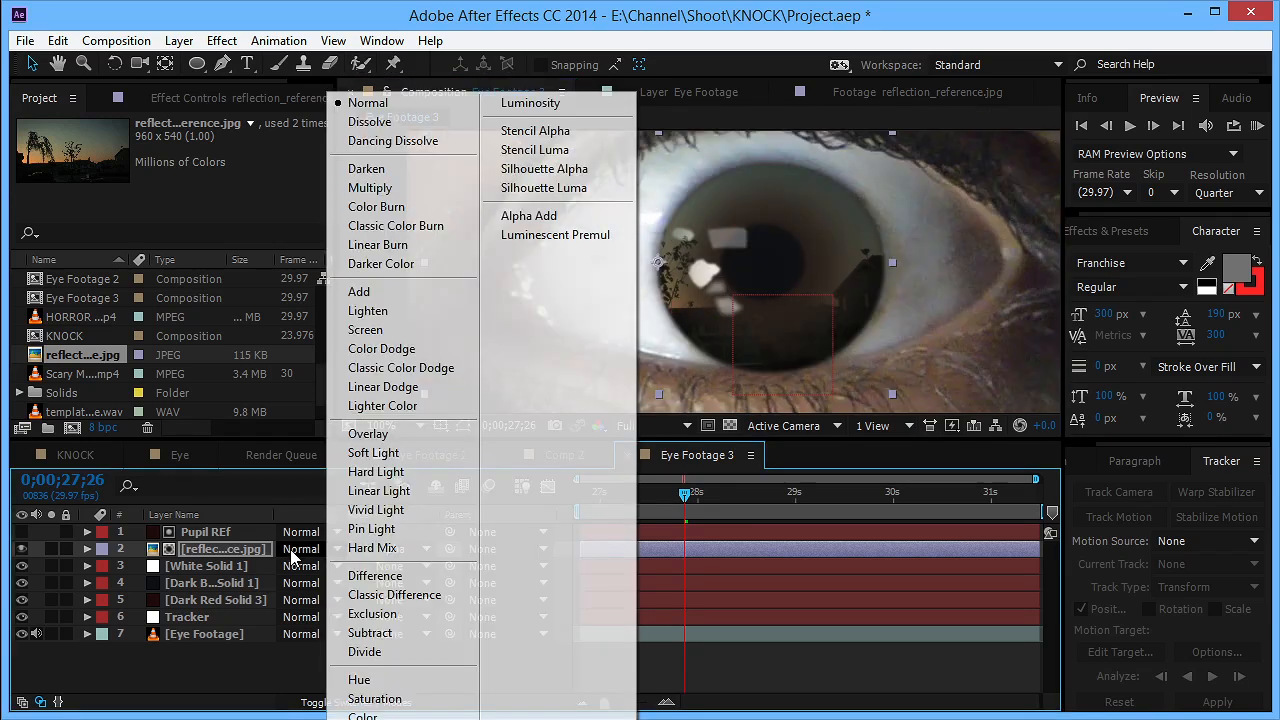
{"action": "left_click", "coordinate": [360, 292]}
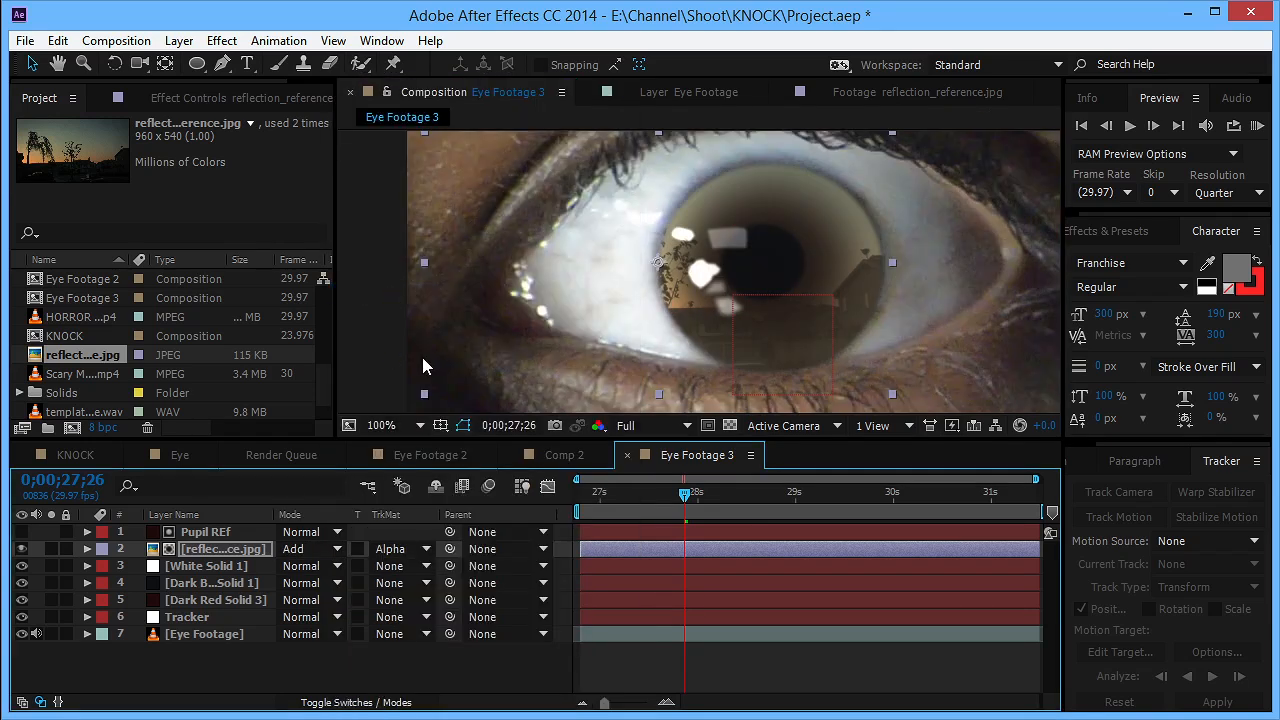
{"action": "left_click", "coordinate": [88, 548]}
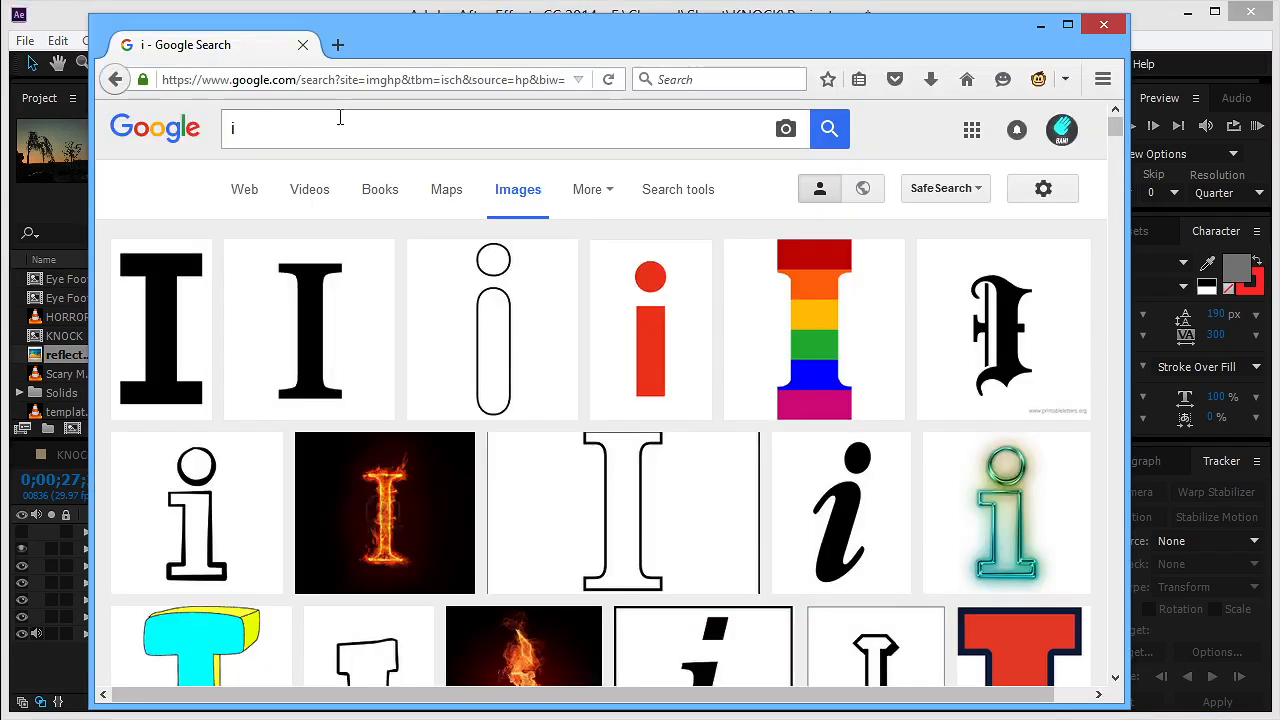
Search Google Images for 'eye' and browse the close-up eye photo results.
{"action": "type", "text": "eye"}
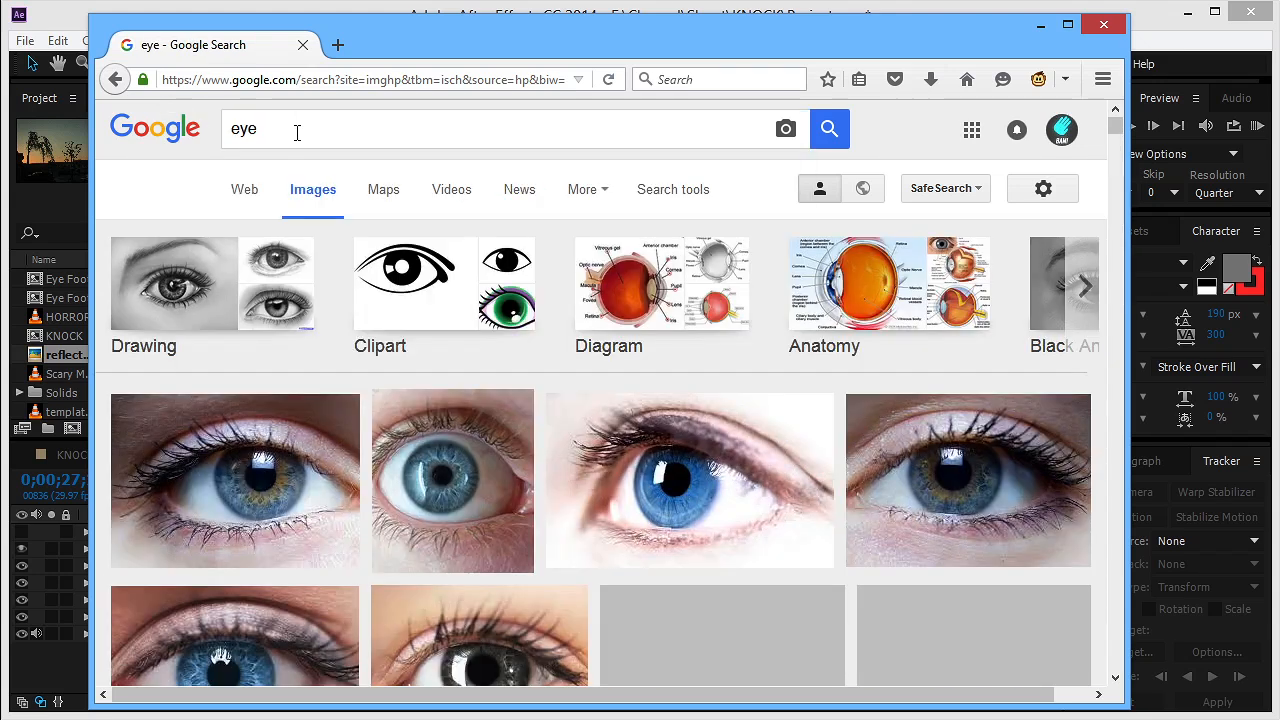
{"action": "scroll", "scroll_direction": "down", "scroll_amount": 3}
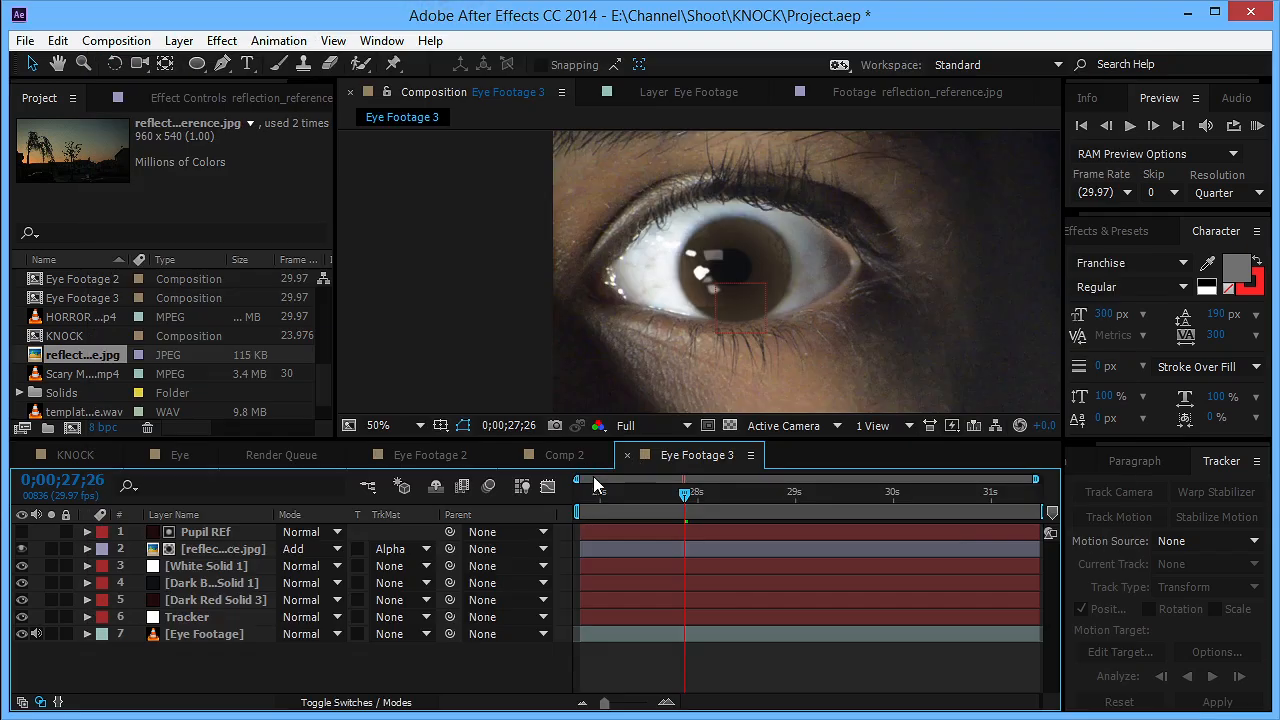
Pre-compose the pupil reference, reflection and solid layers into a composition named Pupil.
{"action": "left_click", "coordinate": [204, 532]}
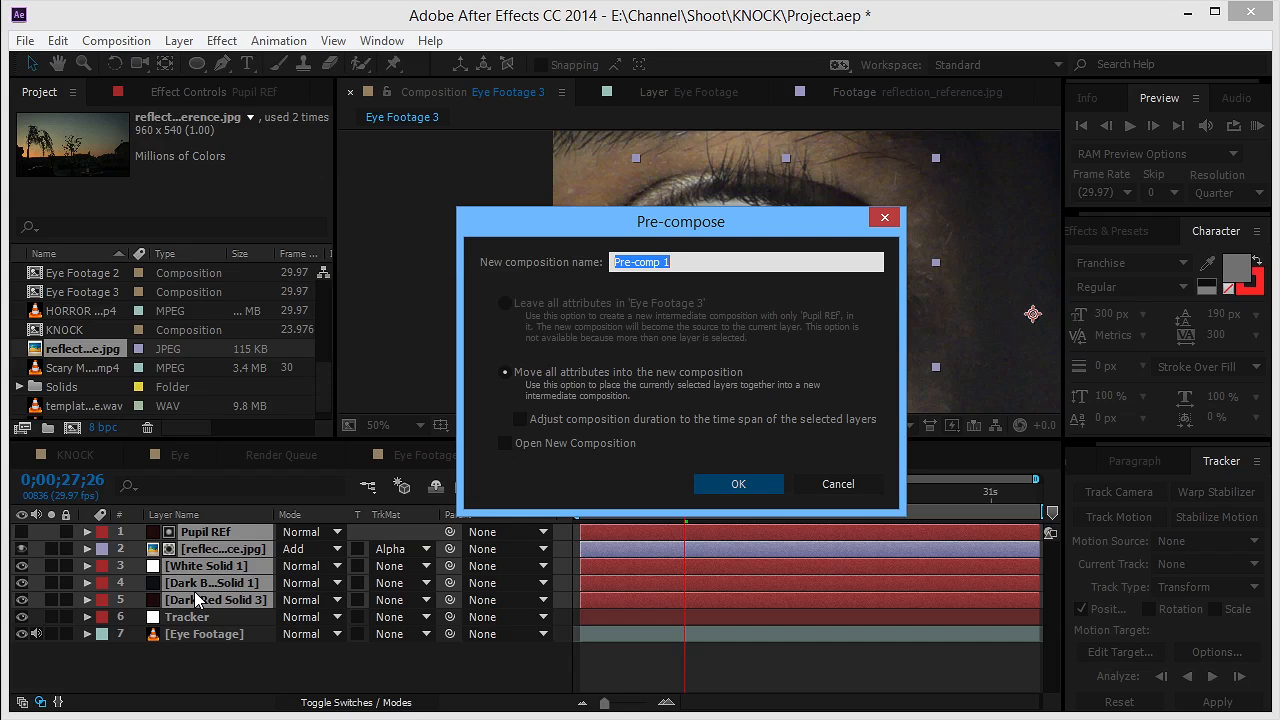
{"action": "left_click", "coordinate": [738, 484]}
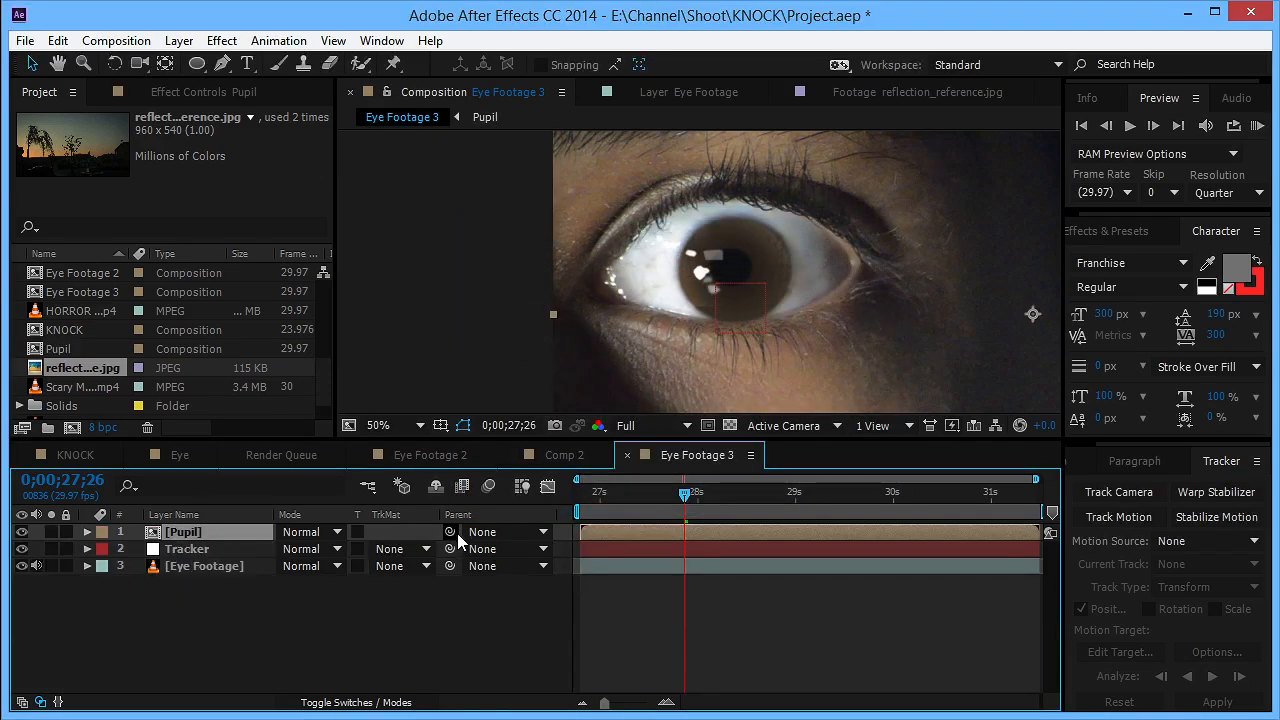
{"action": "left_click", "coordinate": [504, 532]}
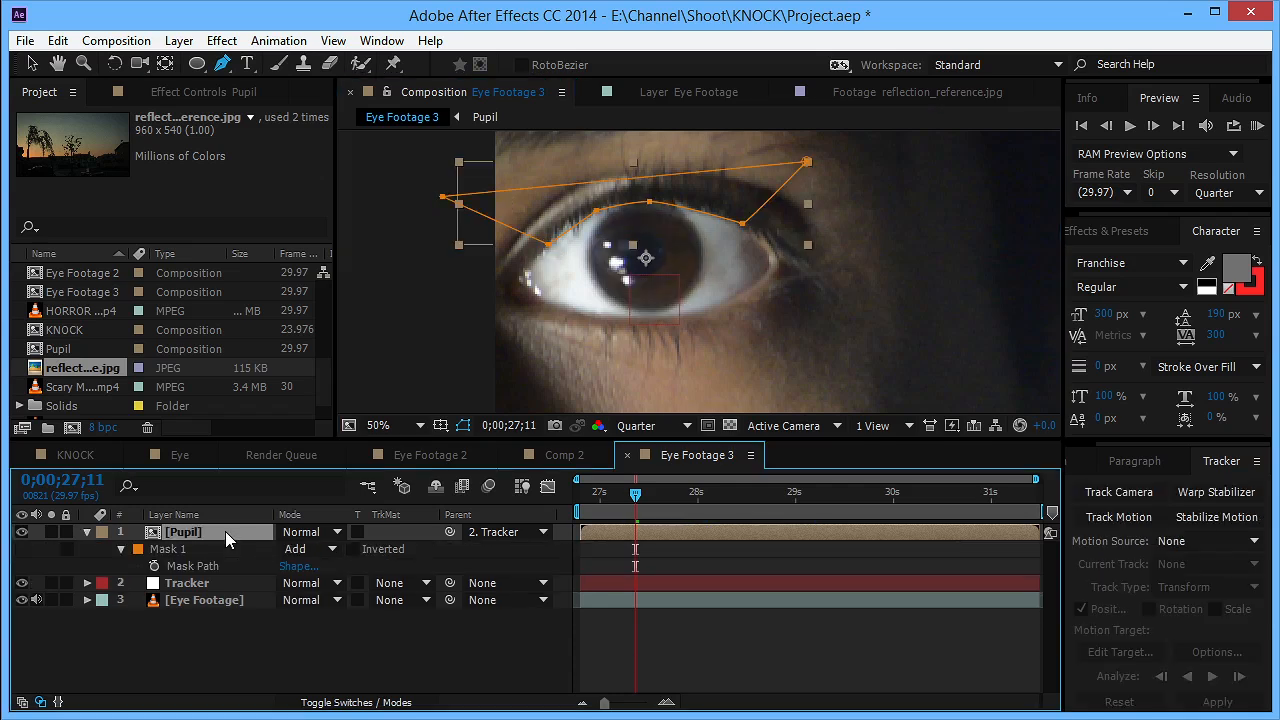
Set the eyelid mask on Pupil to Subtract so the upper lid covers the pupil.
{"action": "left_click", "coordinate": [308, 548]}
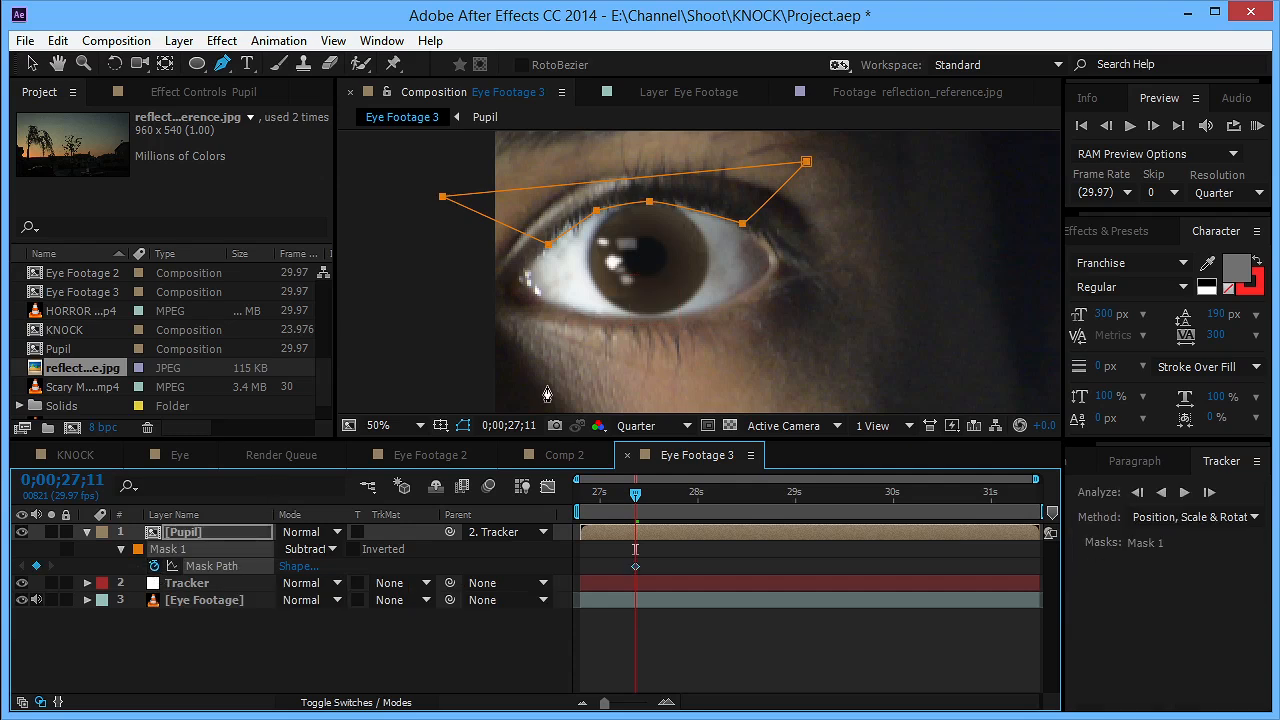
{"action": "left_click", "coordinate": [378, 424]}
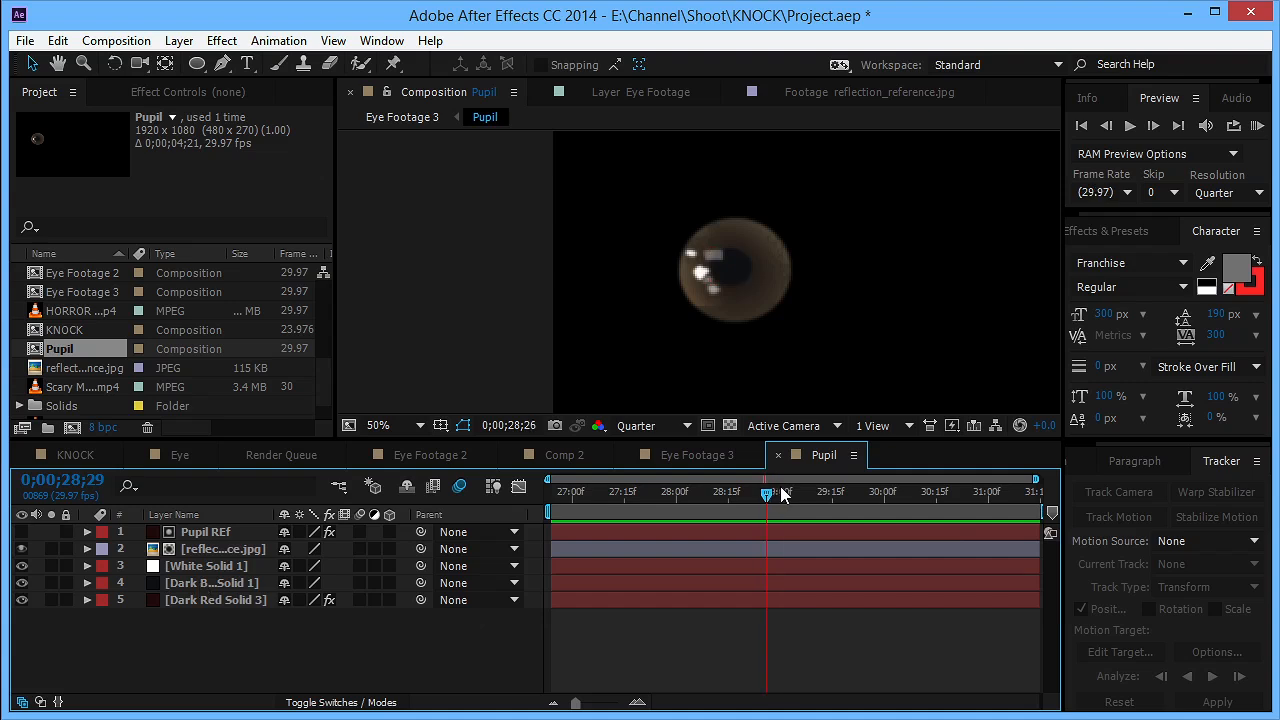
Select and adjust the dark blue solid inside the Pupil composition.
{"action": "left_click", "coordinate": [212, 582]}
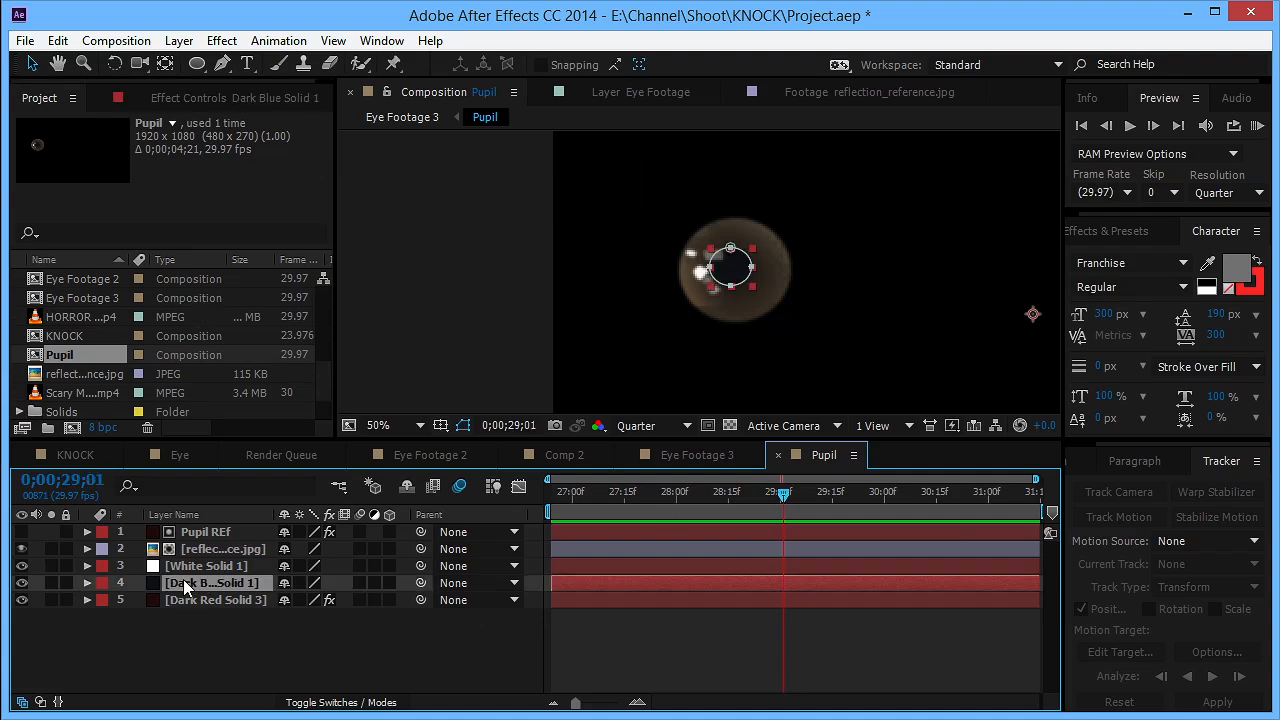
{"action": "left_click", "coordinate": [88, 584]}
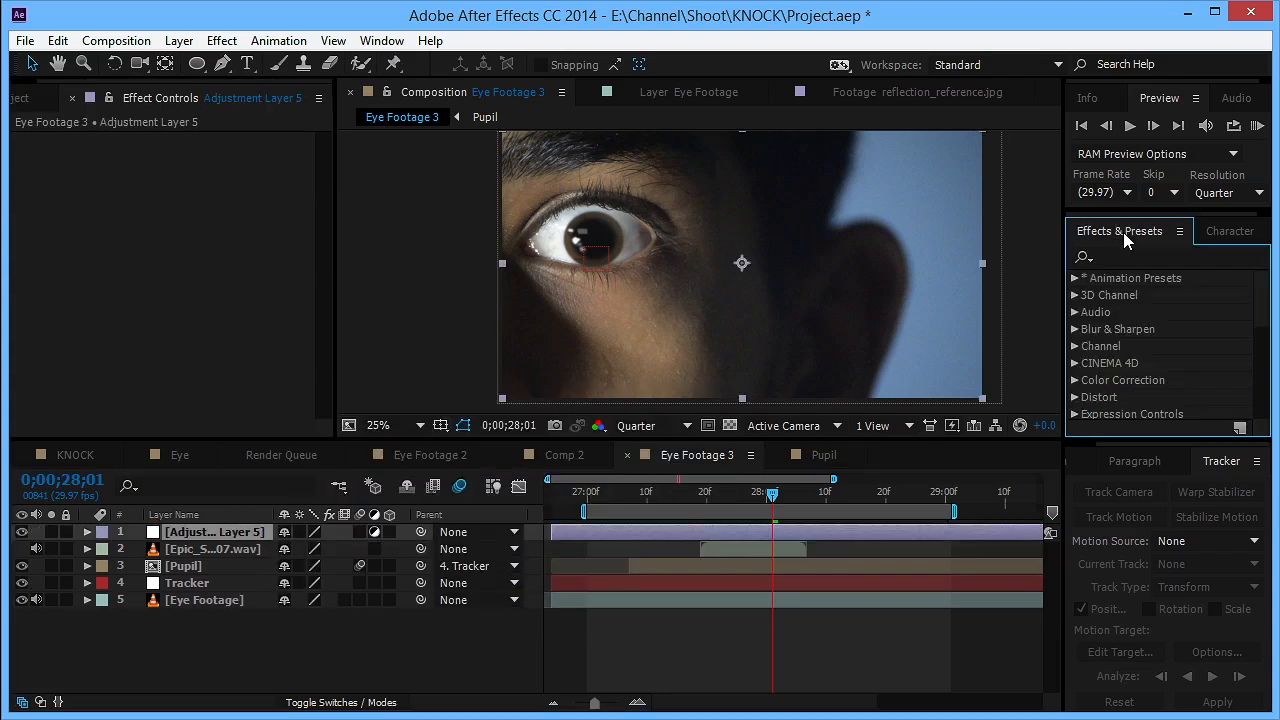
Reveal the saved User Presets in Effects & Presets for the colour-grading preset.
{"action": "left_click", "coordinate": [1074, 278]}
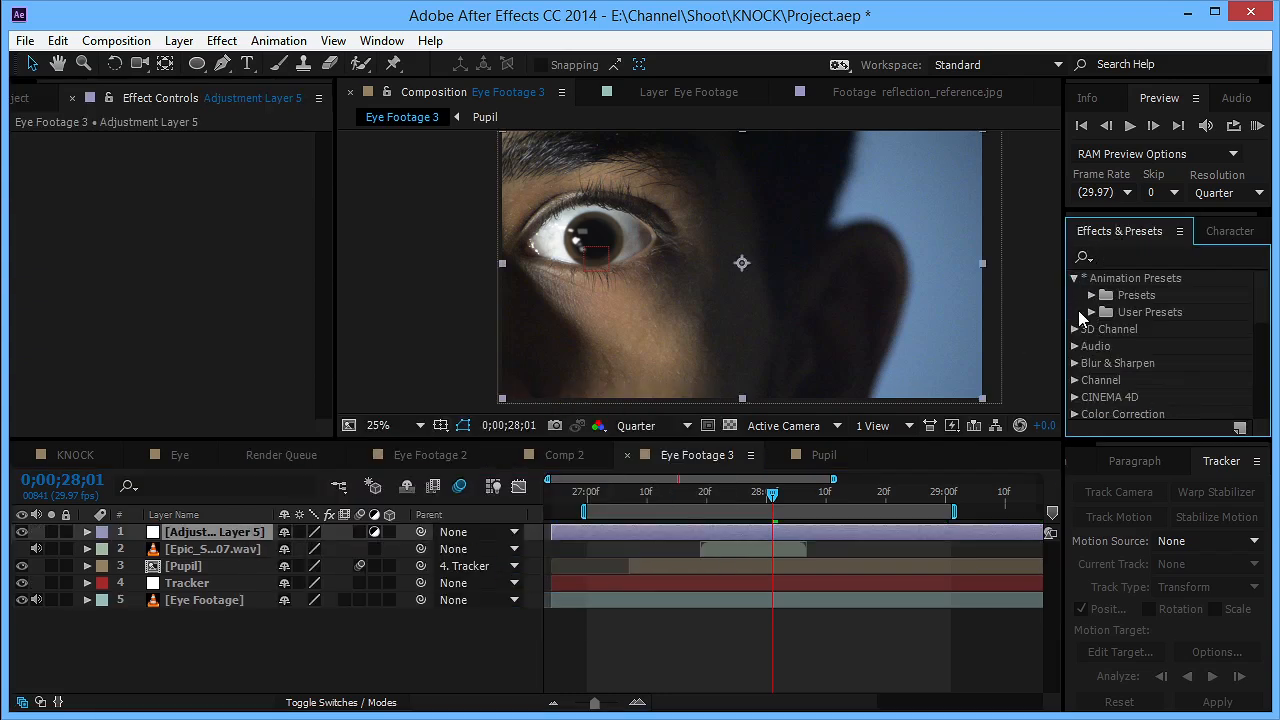
{"action": "left_click", "coordinate": [1090, 312]}
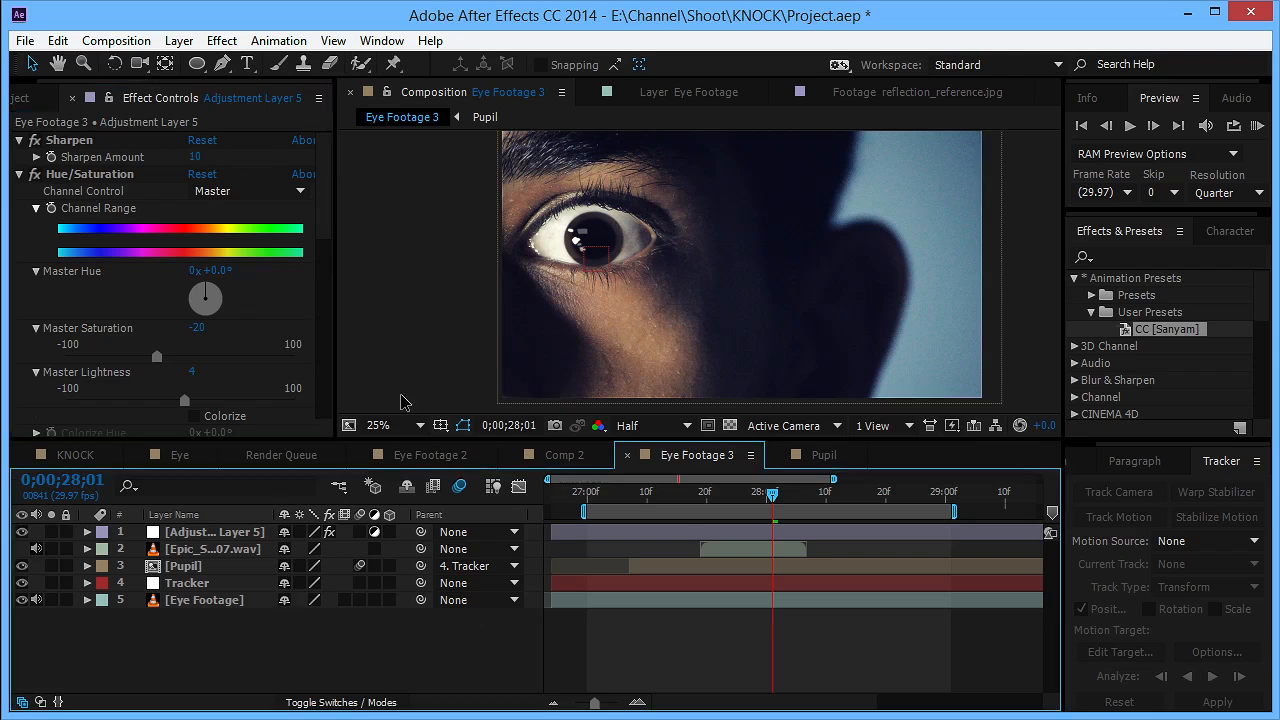
{"action": "mouse_move", "coordinate": [744, 312]}
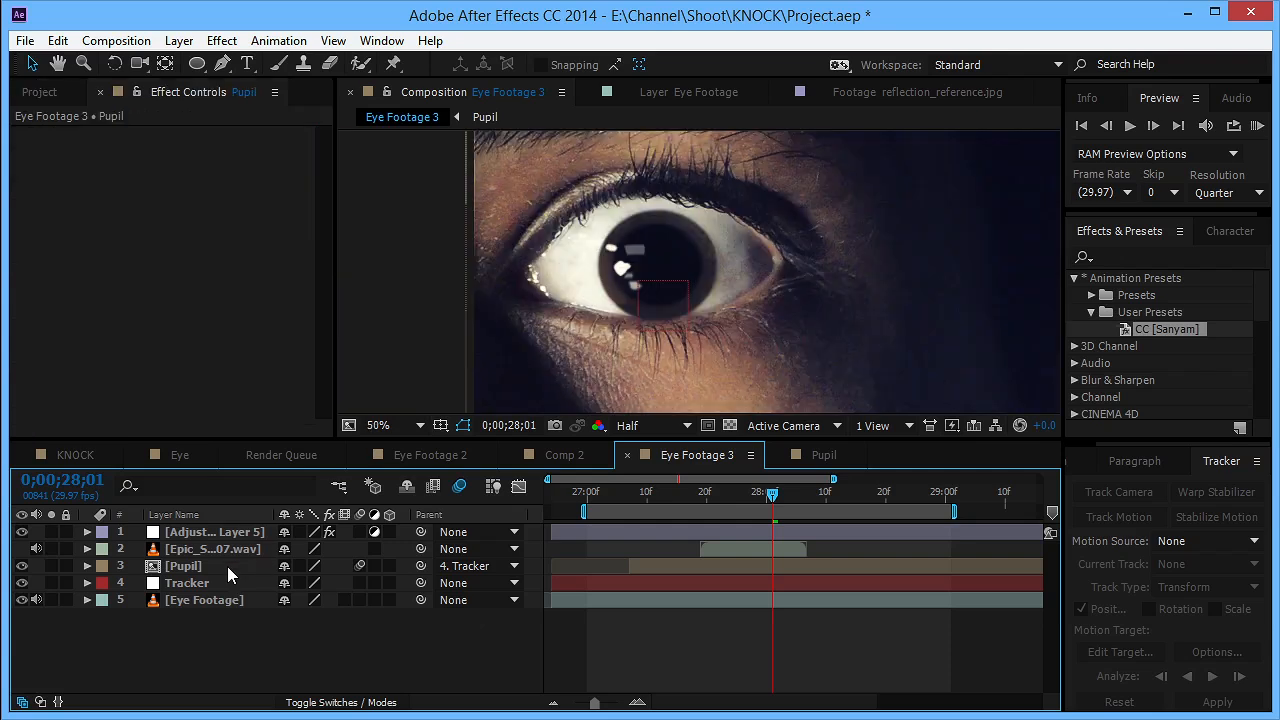
Add Grain to the Pupil layer with Viewing Mode Final Output and Intensity 0.800.
{"action": "left_click", "coordinate": [220, 40]}
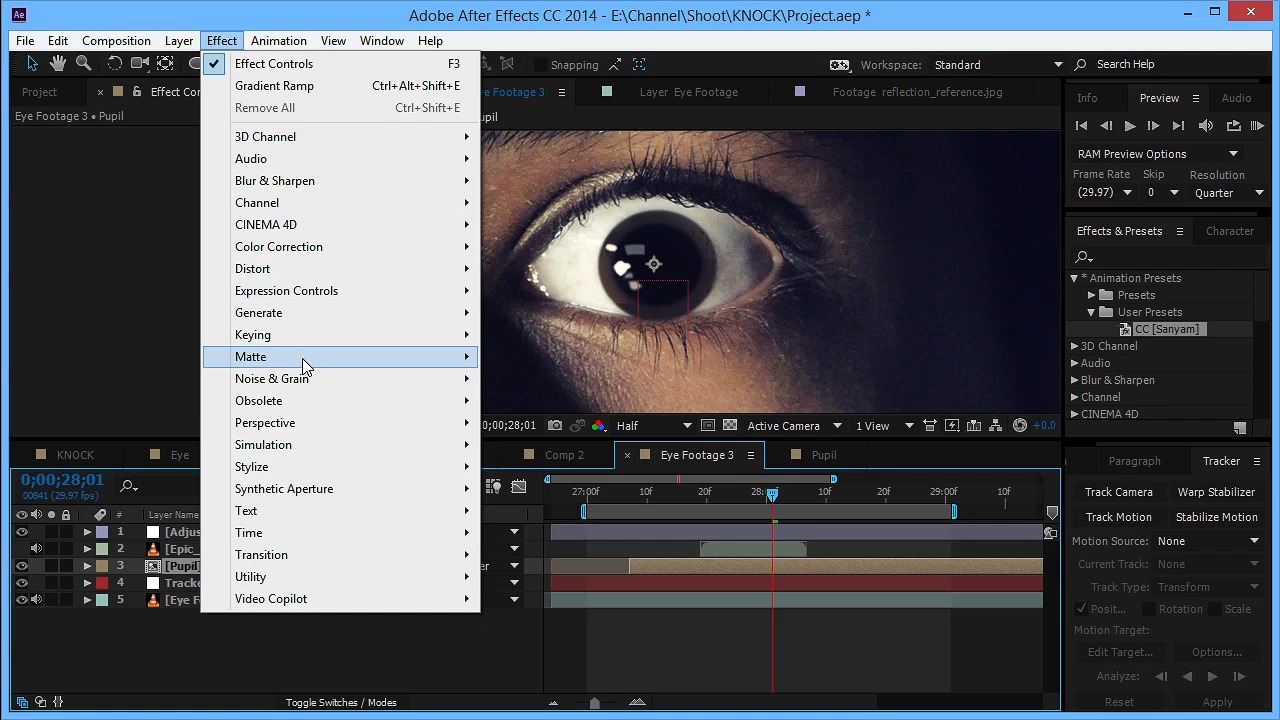
{"action": "mouse_move", "coordinate": [300, 378]}
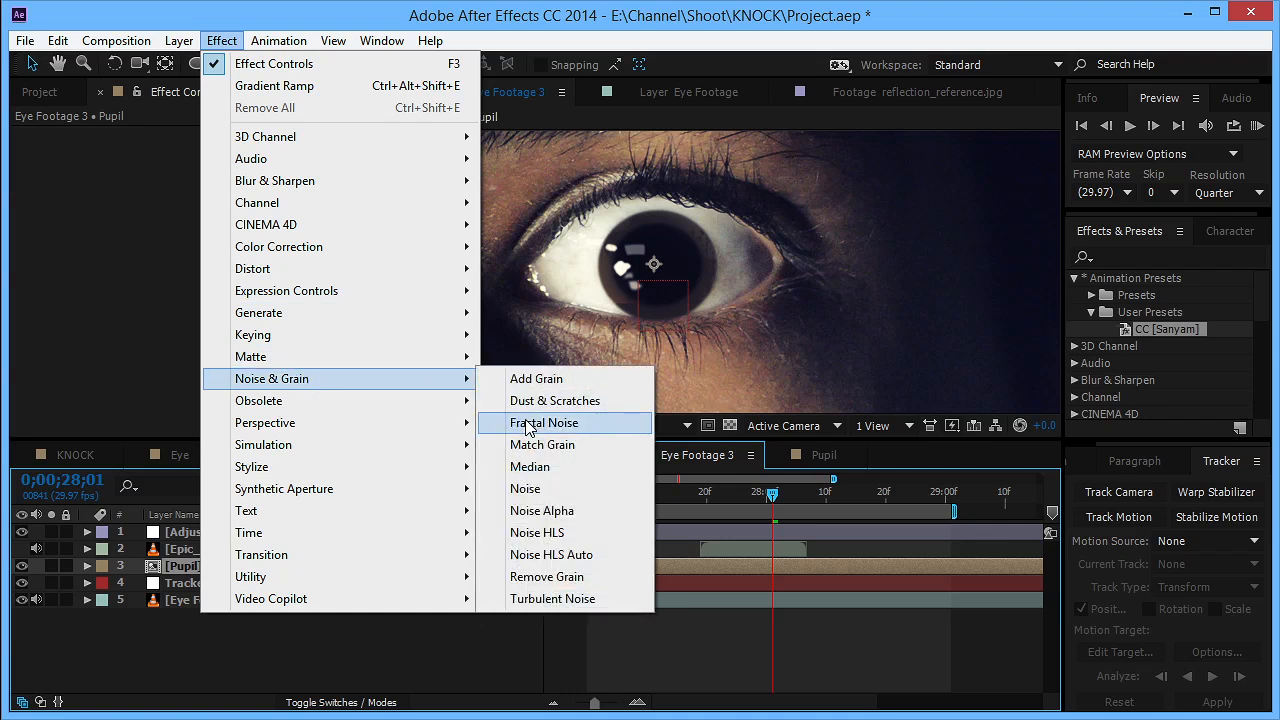
{"action": "left_click", "coordinate": [536, 378]}
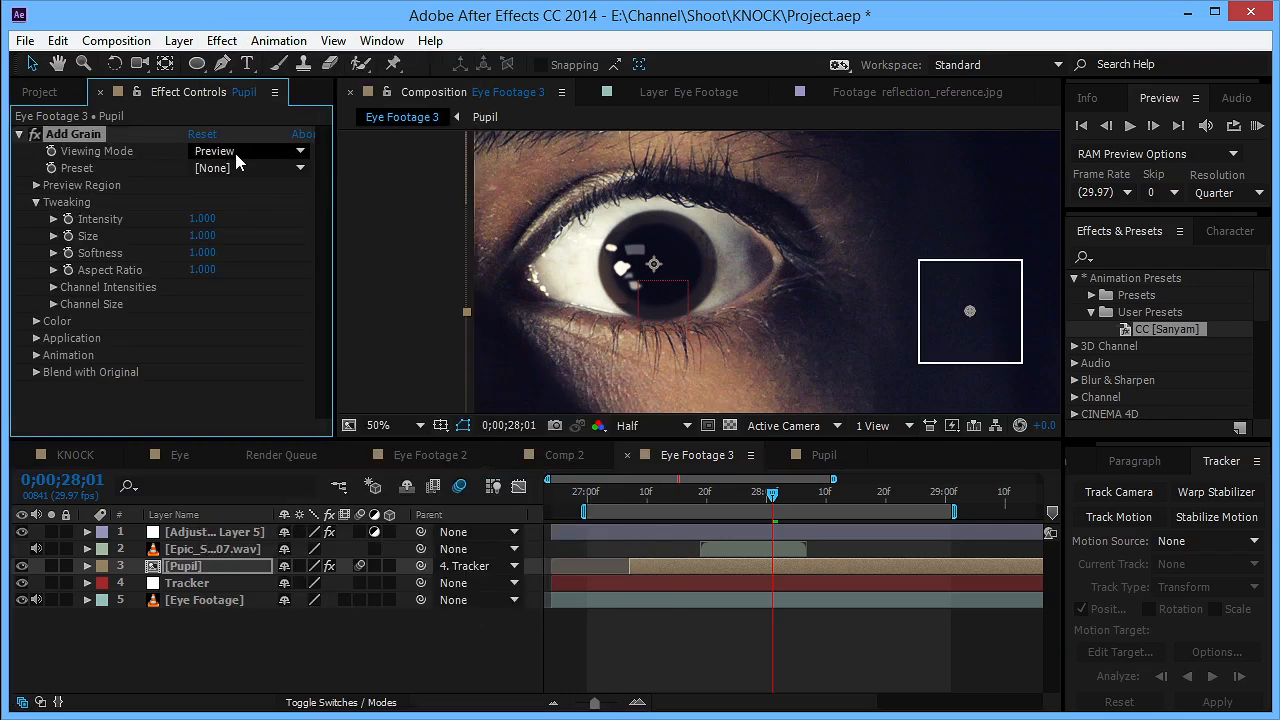
{"action": "left_click", "coordinate": [248, 152]}
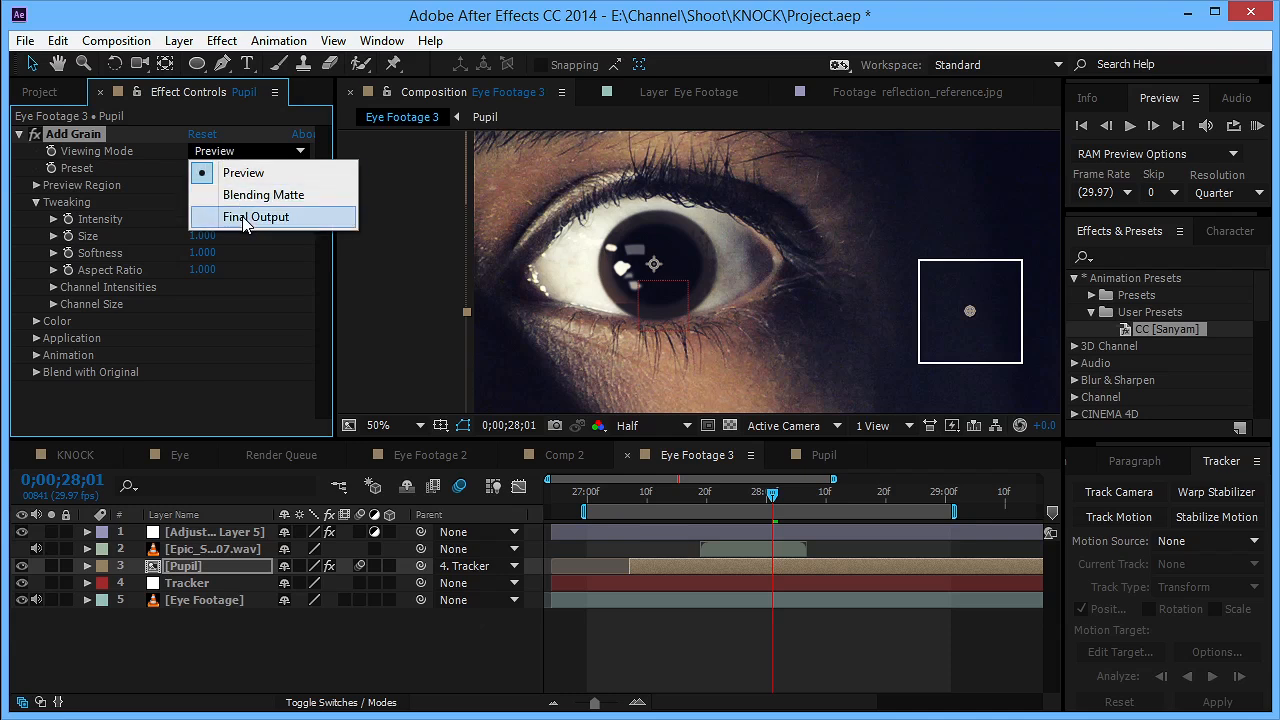
{"action": "left_click", "coordinate": [256, 216]}
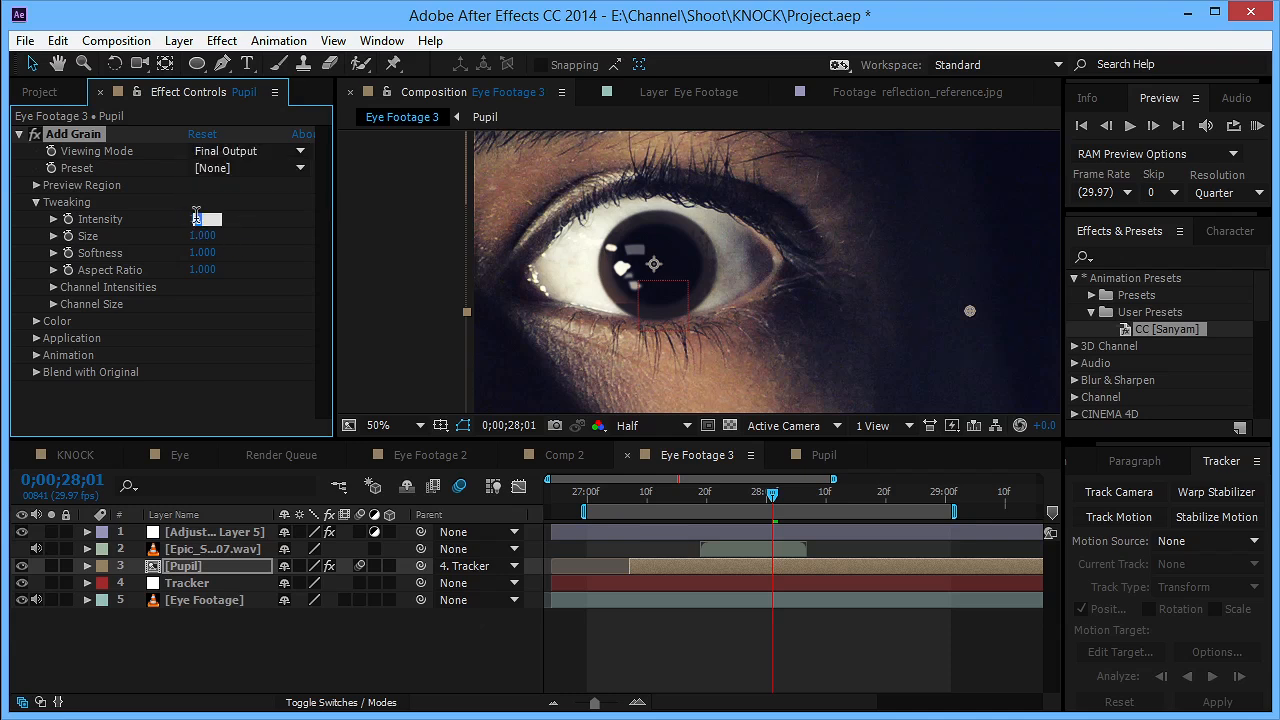
{"action": "type", "text": ".6"}
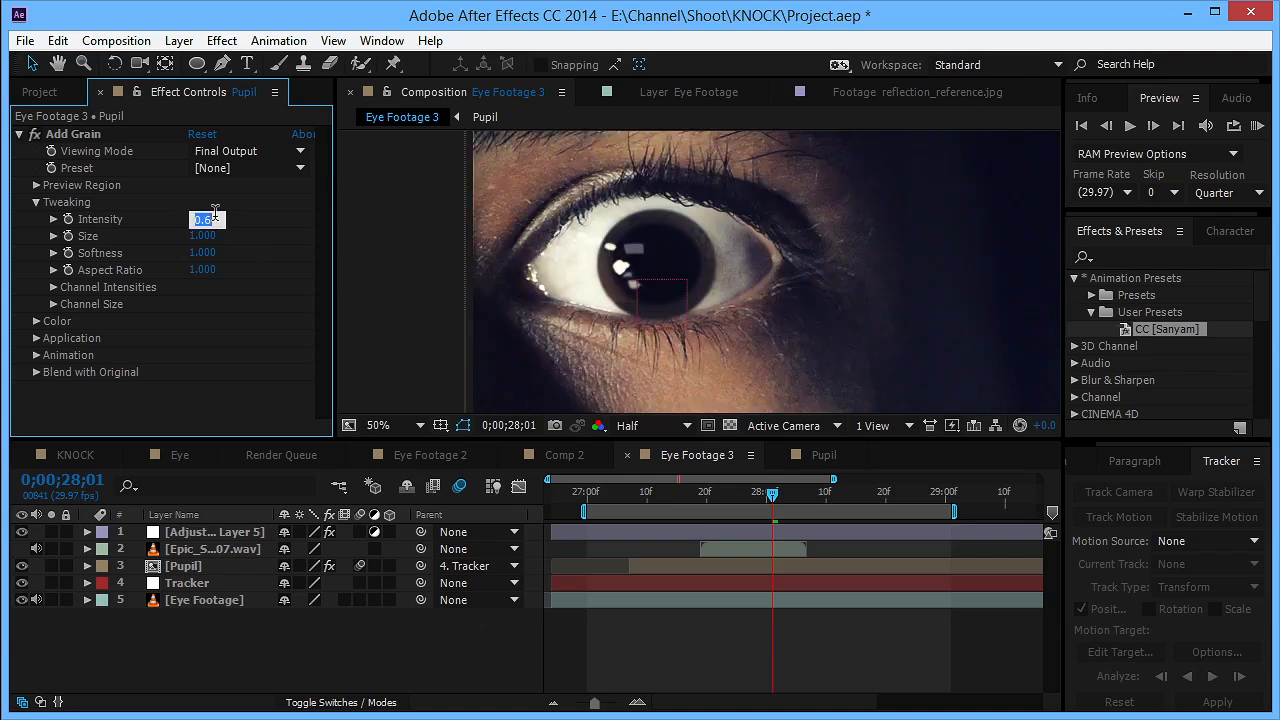
{"action": "type", "text": "0.800"}
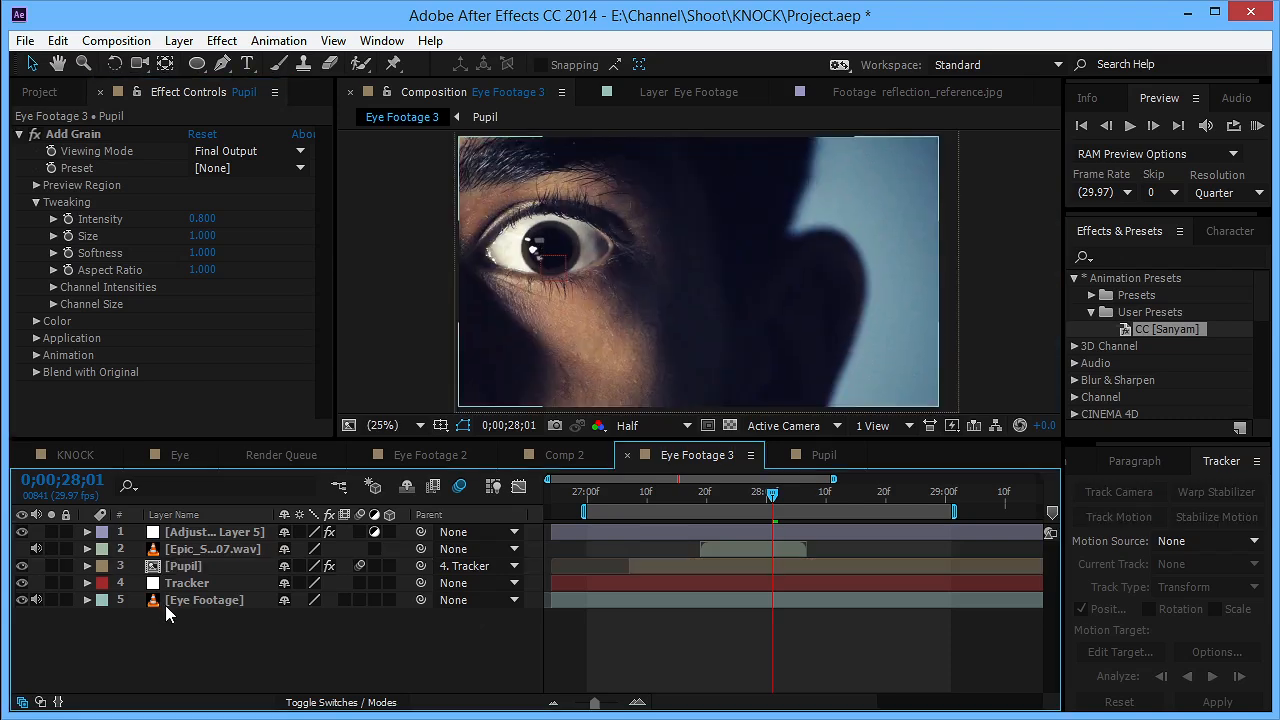
{"action": "mouse_move", "coordinate": [180, 628]}
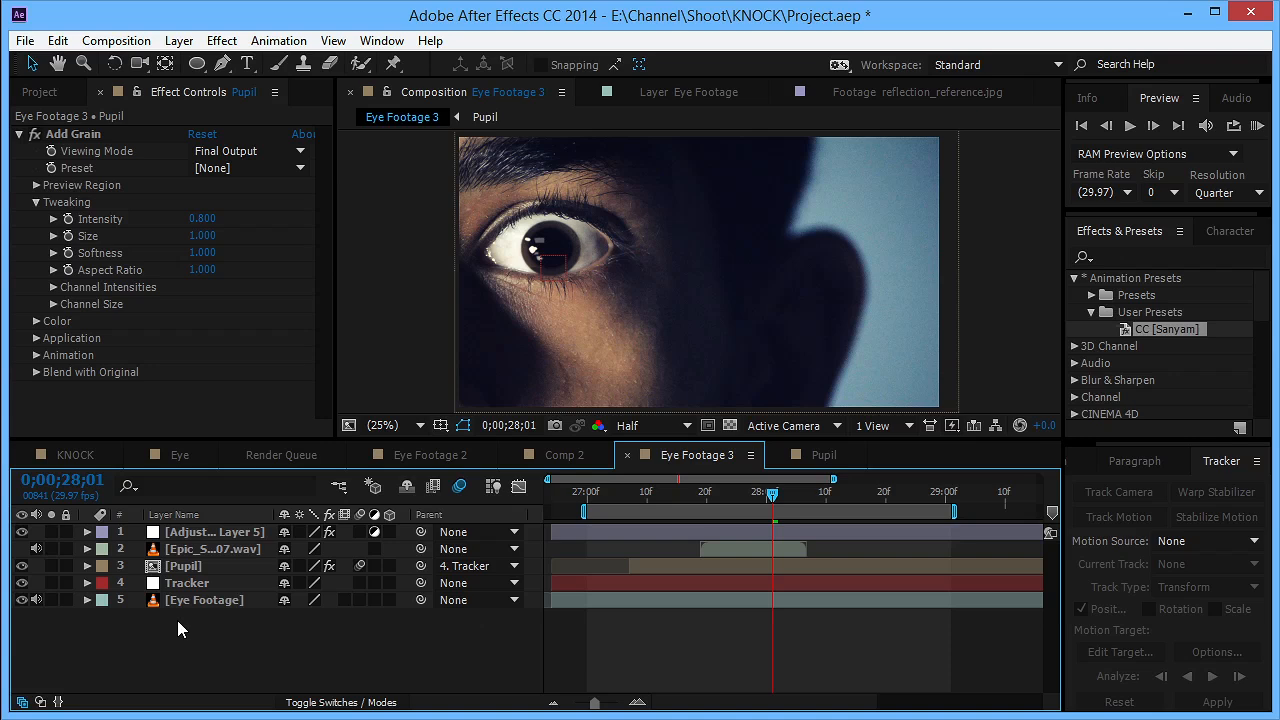
{"action": "mouse_move", "coordinate": [184, 634]}
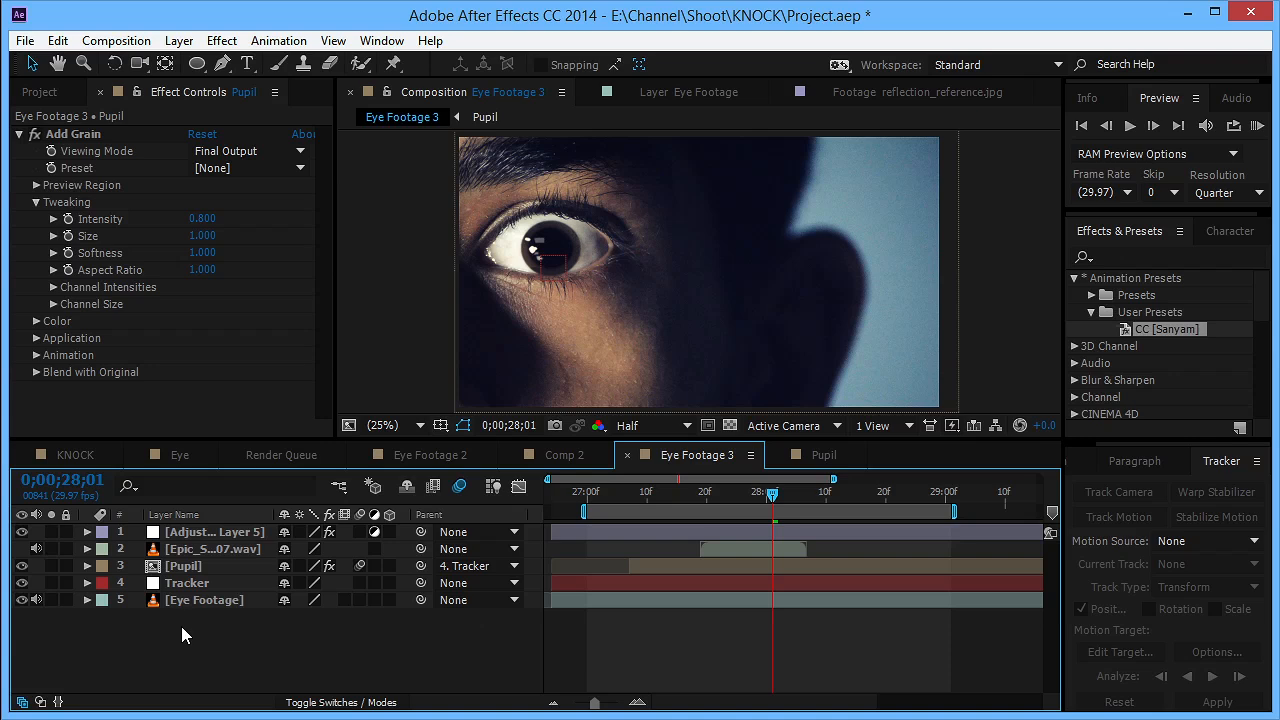